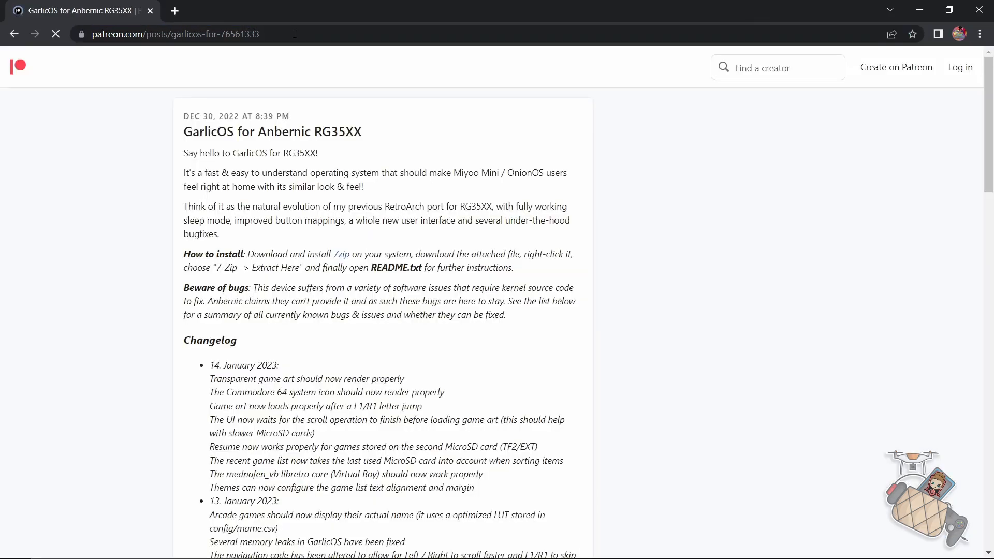
- Scroll down the GarlicOS for Anbernic RG35XX post to its two 7z download attachments
scroll(down, 3)
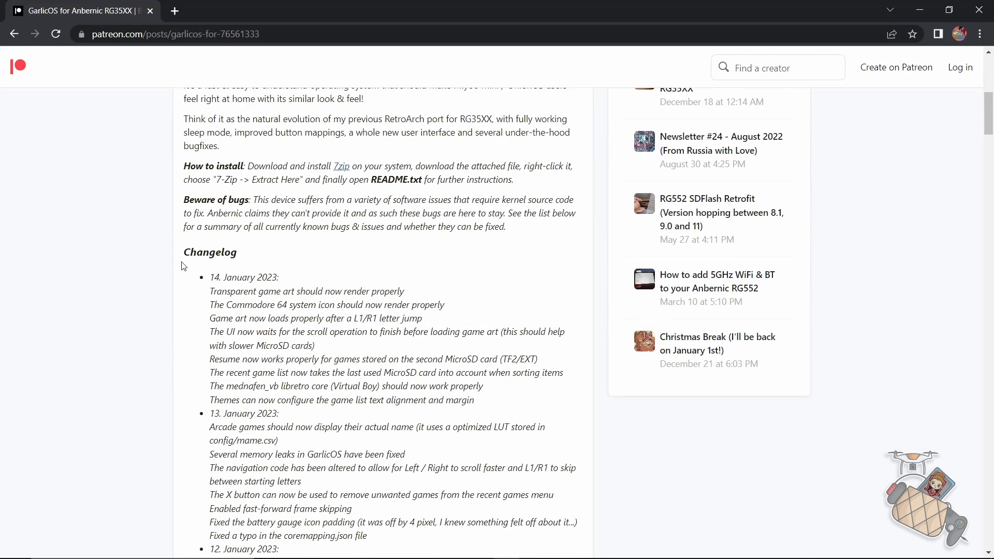
scroll(down, 3)
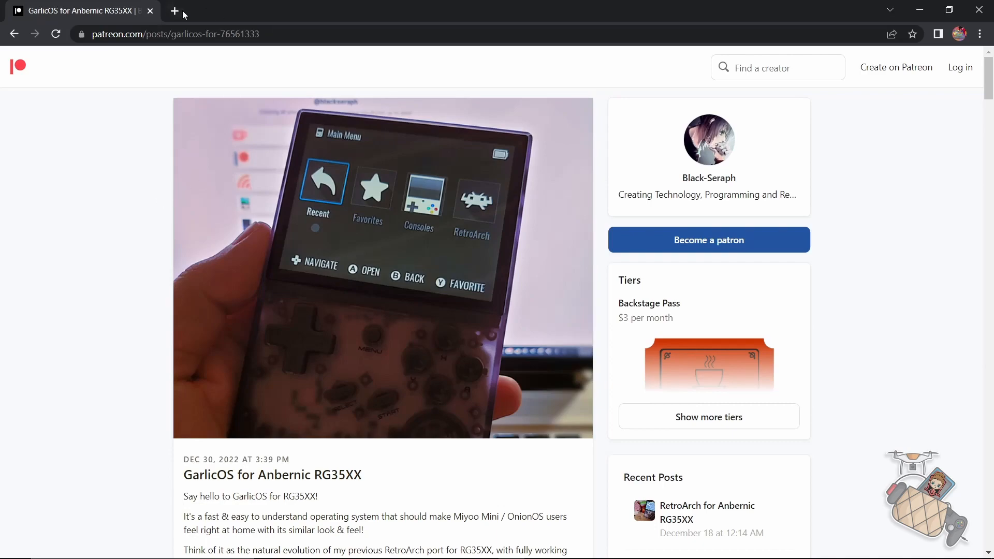
scroll(down, 3)
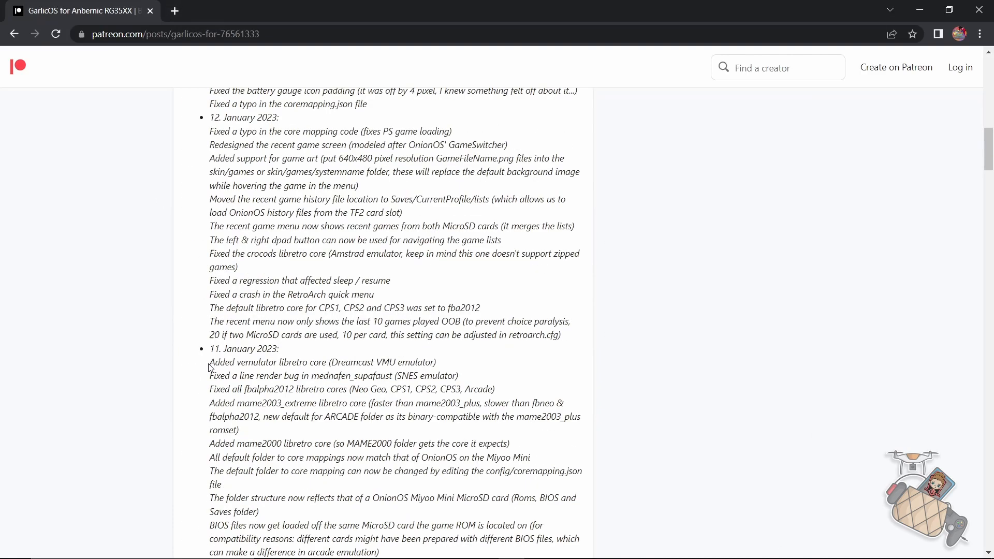
scroll(down, 3)
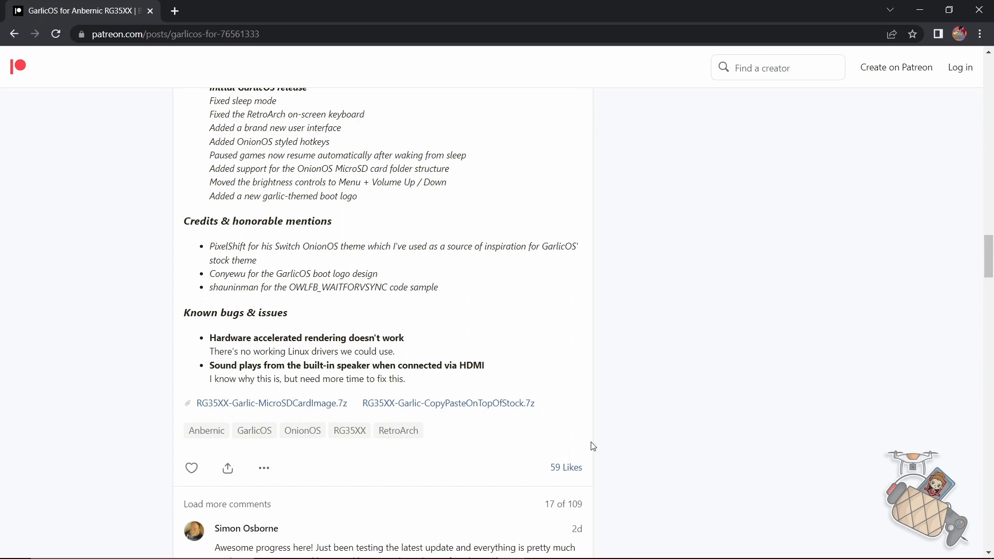
mouse_move(478, 412)
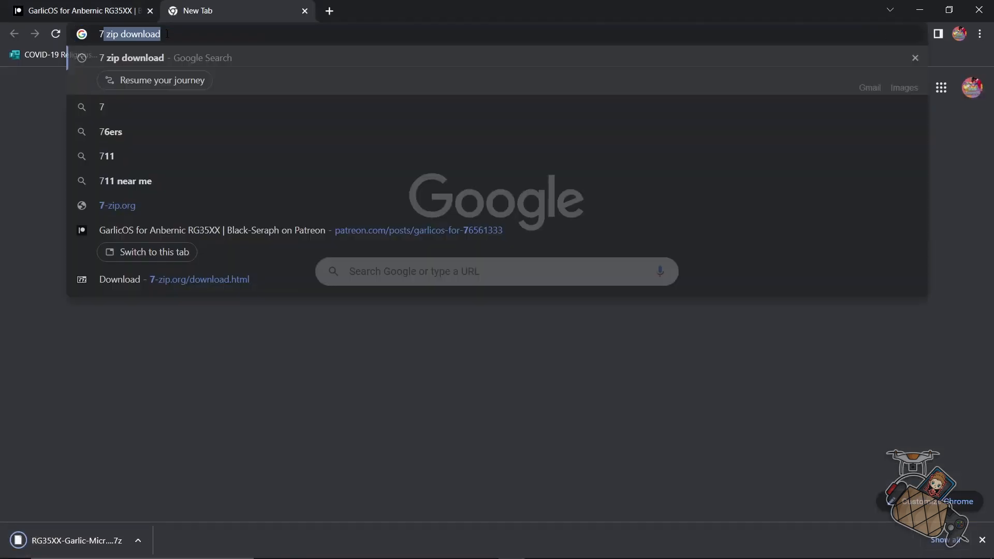
- Search '7zip download' and download the 64-bit Windows x64 installer from 7-zip.org
text(7zip)
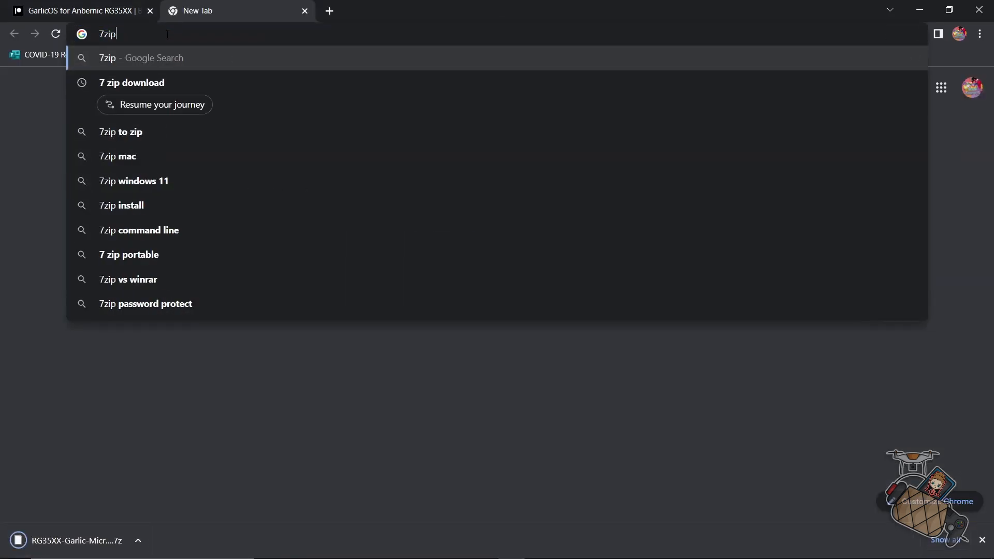
click(132, 83)
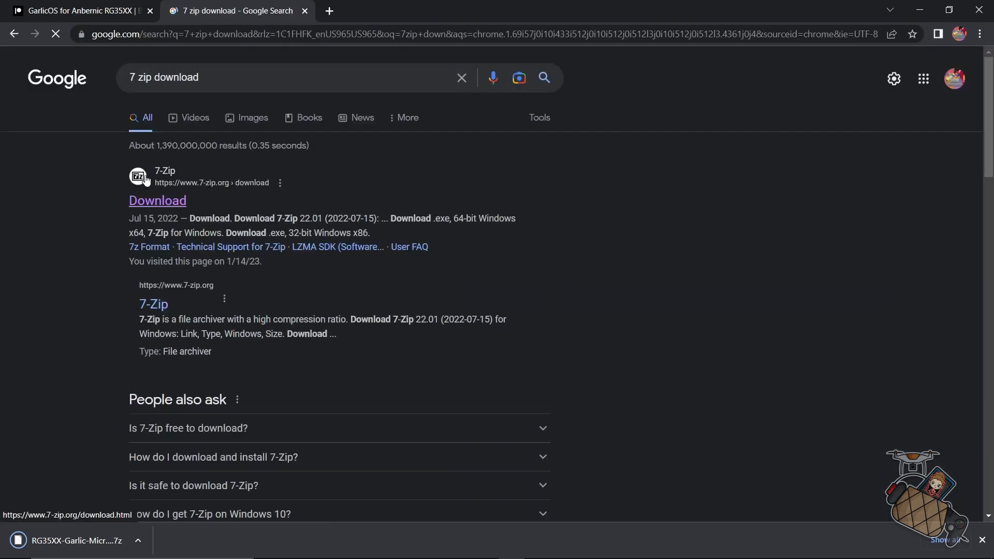
click(158, 200)
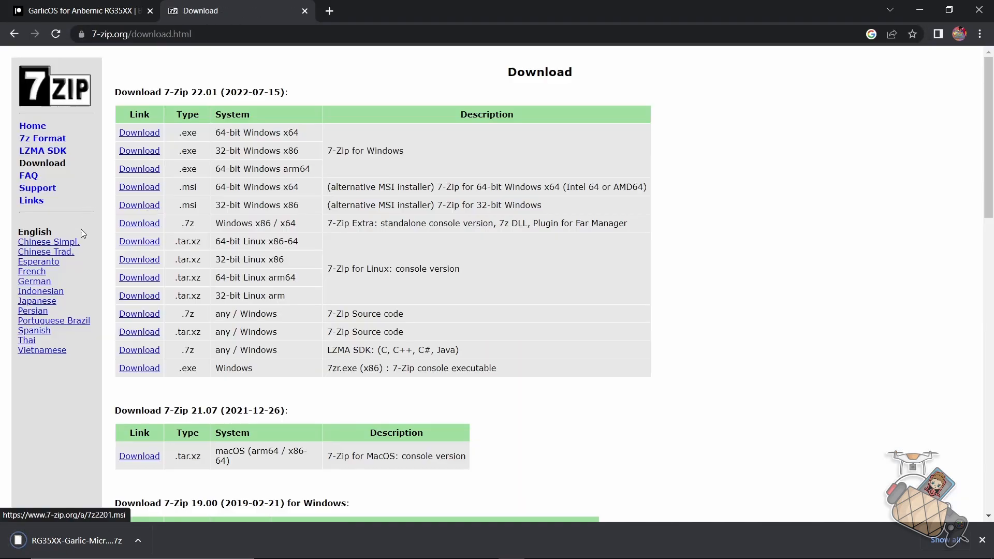
click(140, 133)
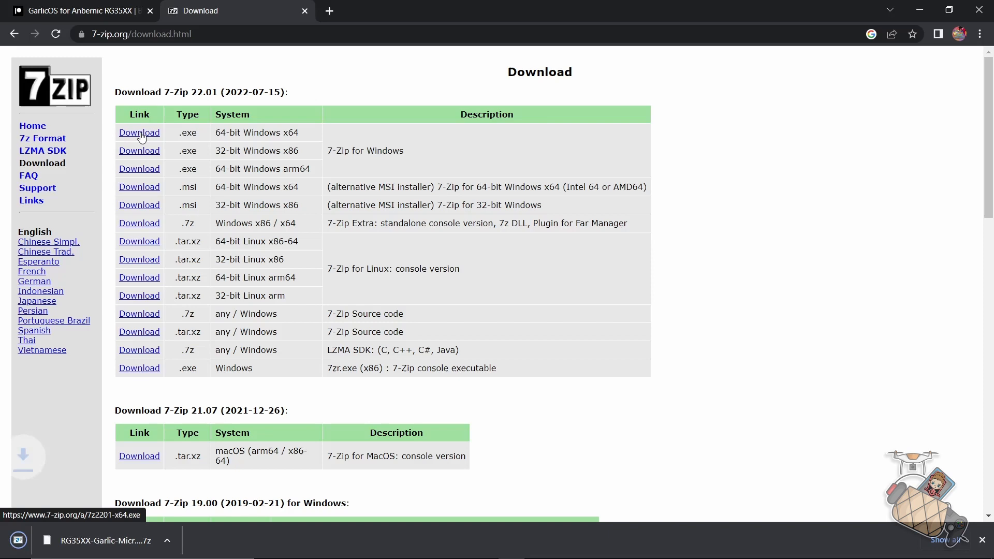
click(139, 132)
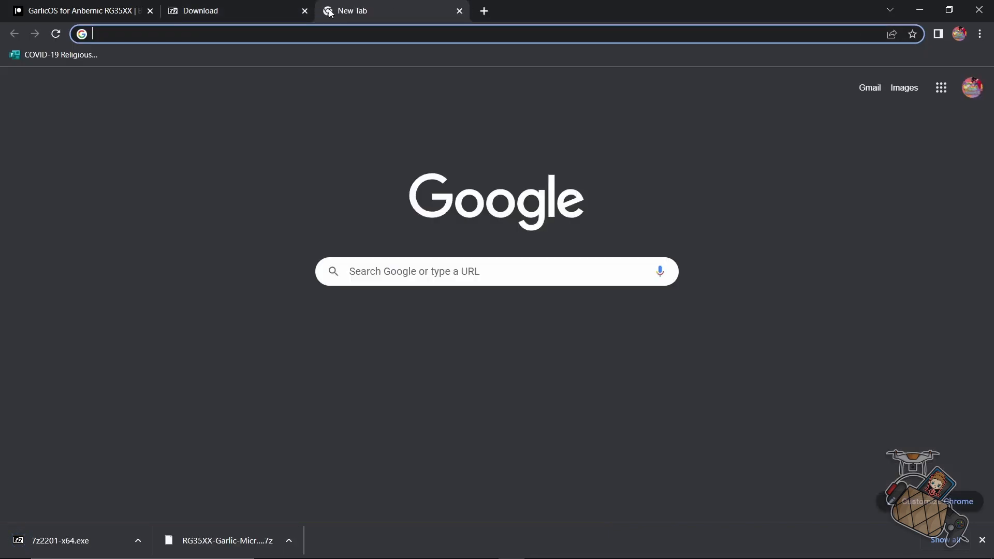
- Search 'rufus download' and download Rufus 3.21 Portable from the Rufus site
text(rufus)
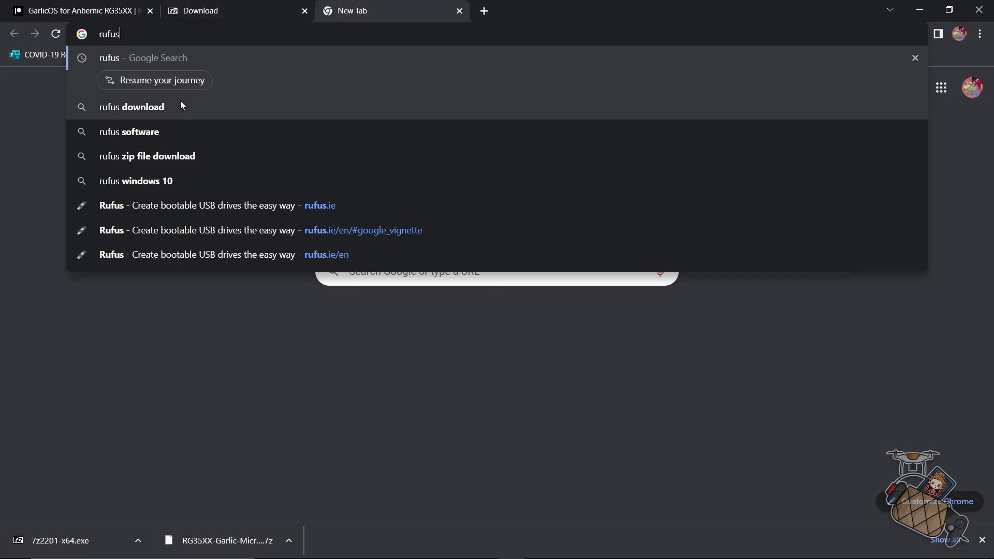
click(131, 106)
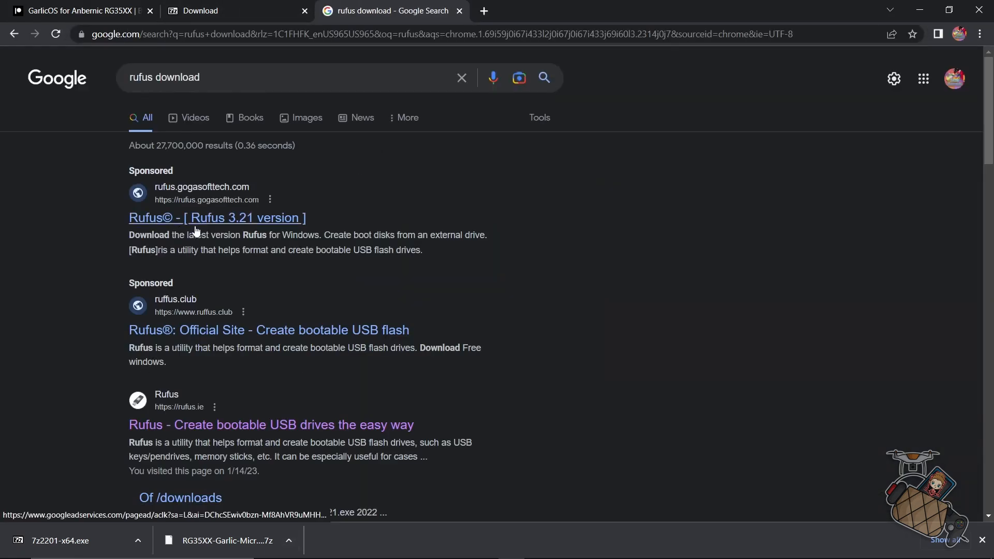
click(217, 218)
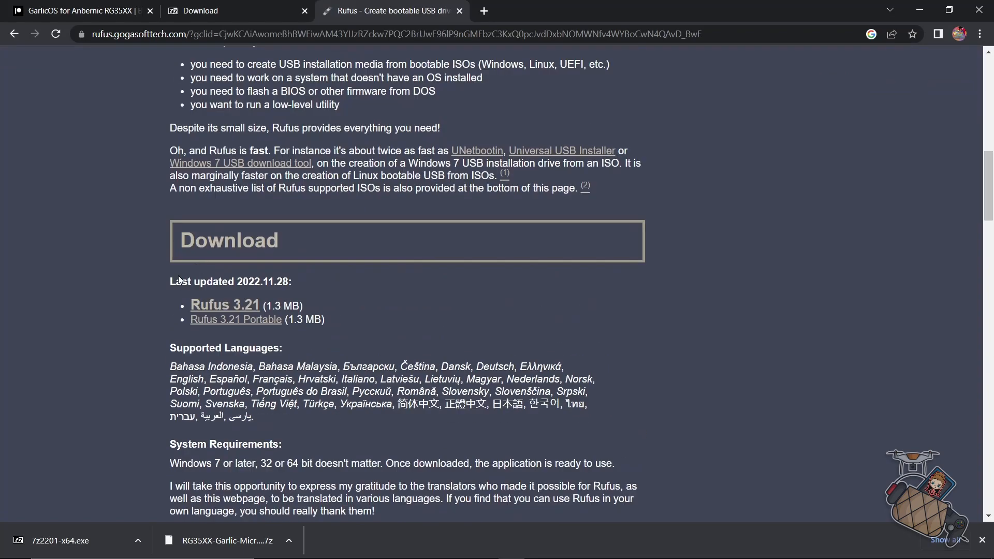
mouse_move(224, 305)
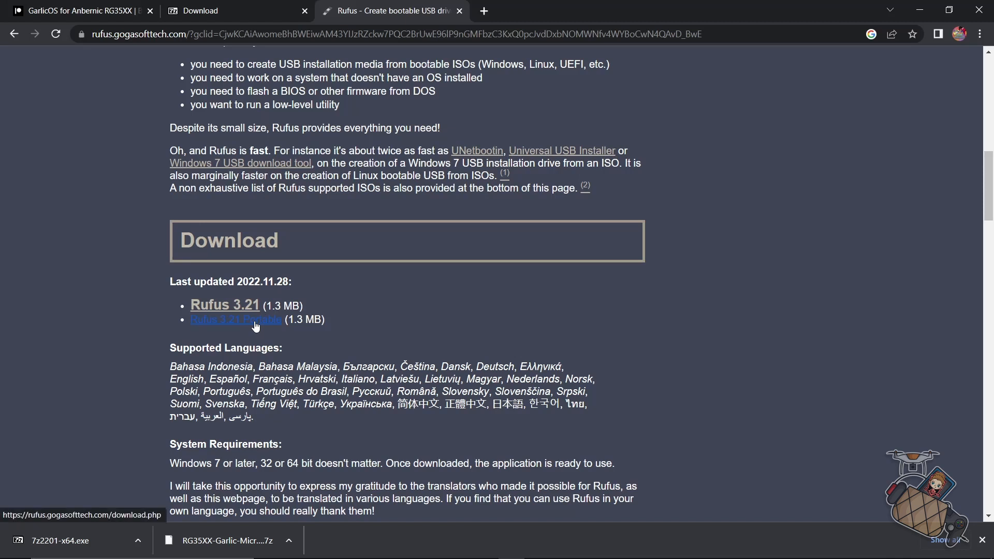
click(236, 320)
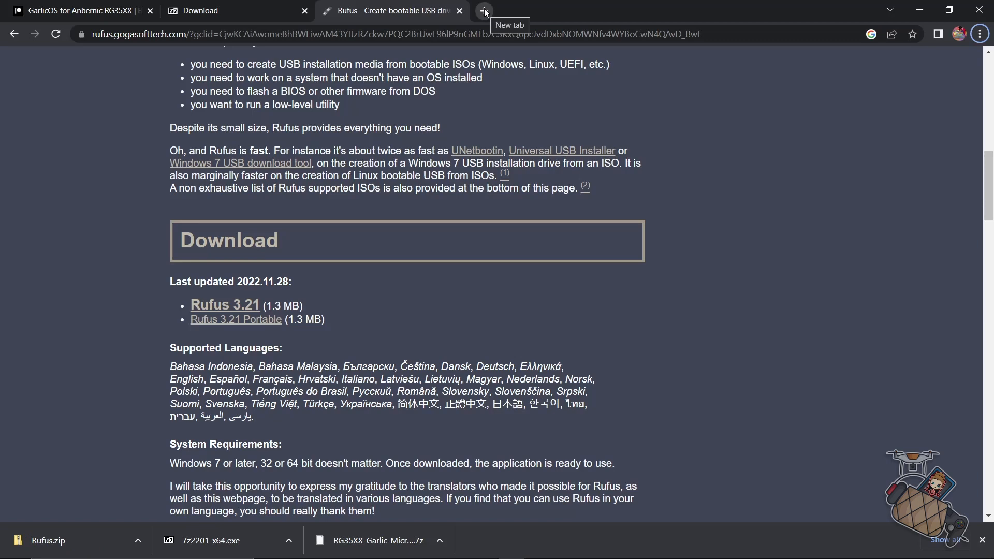
click(484, 11)
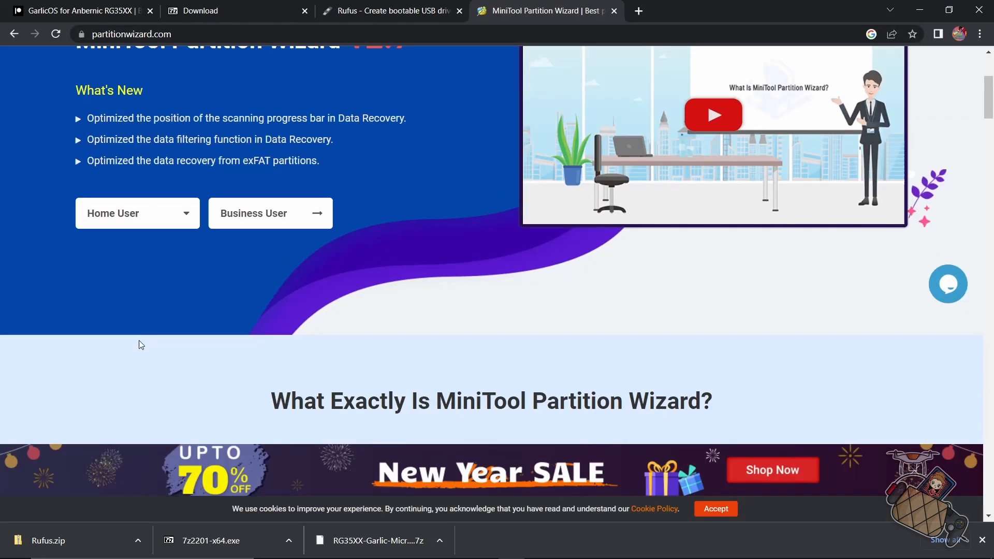
- Download Partition Wizard Free from partitionwizard.com's Home User products
click(137, 213)
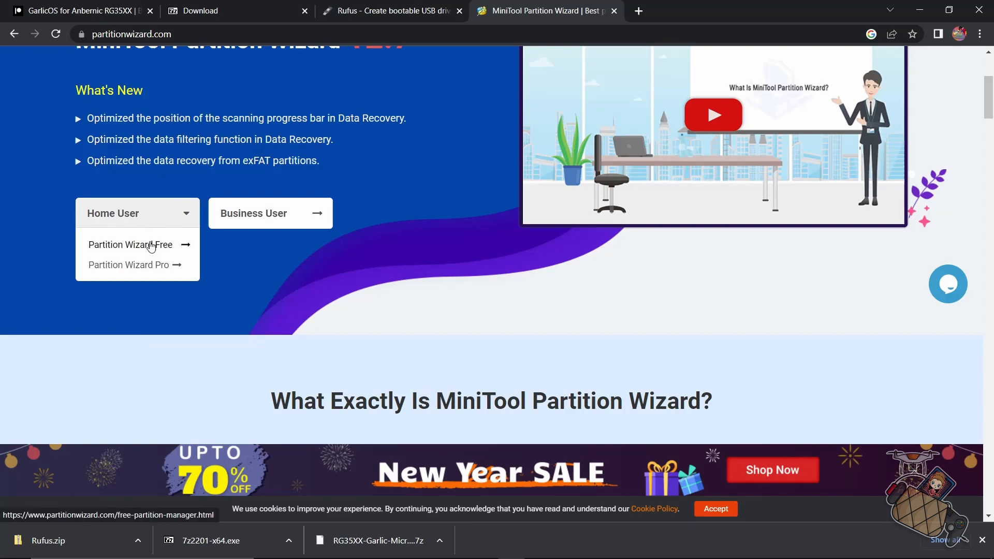
click(130, 245)
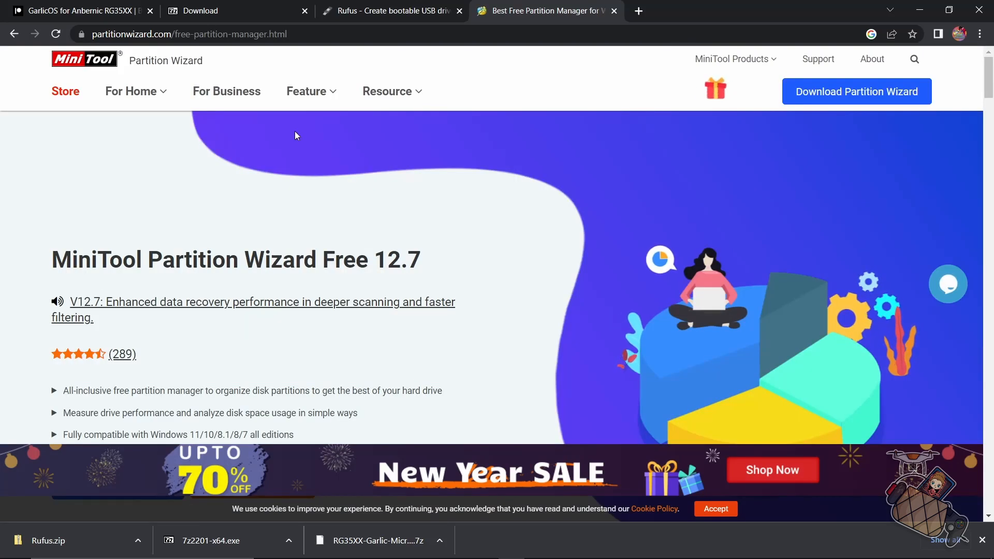
scroll(down, 3)
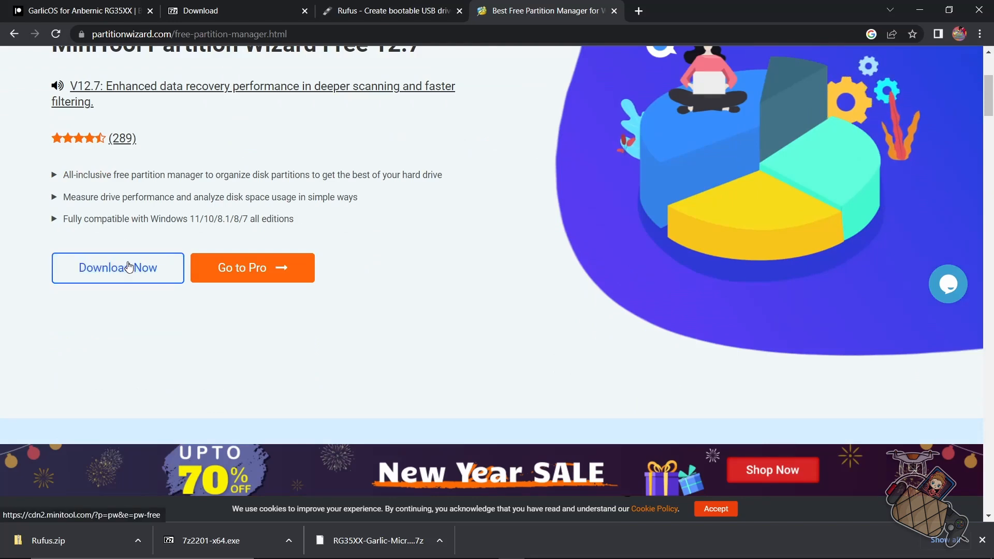
click(117, 267)
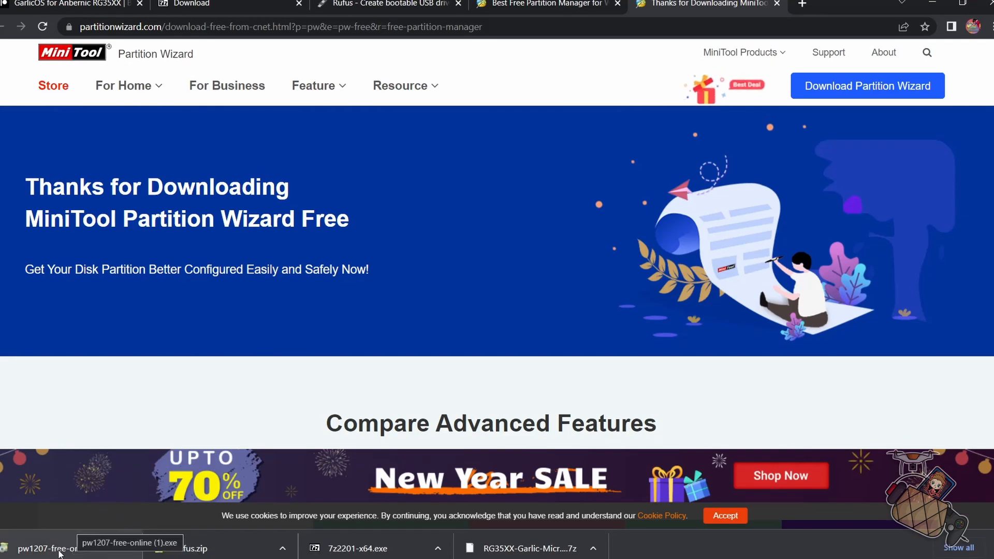
- Launch the Partition Wizard installer, accept English, and decline uninstalling the existing copy
click(47, 549)
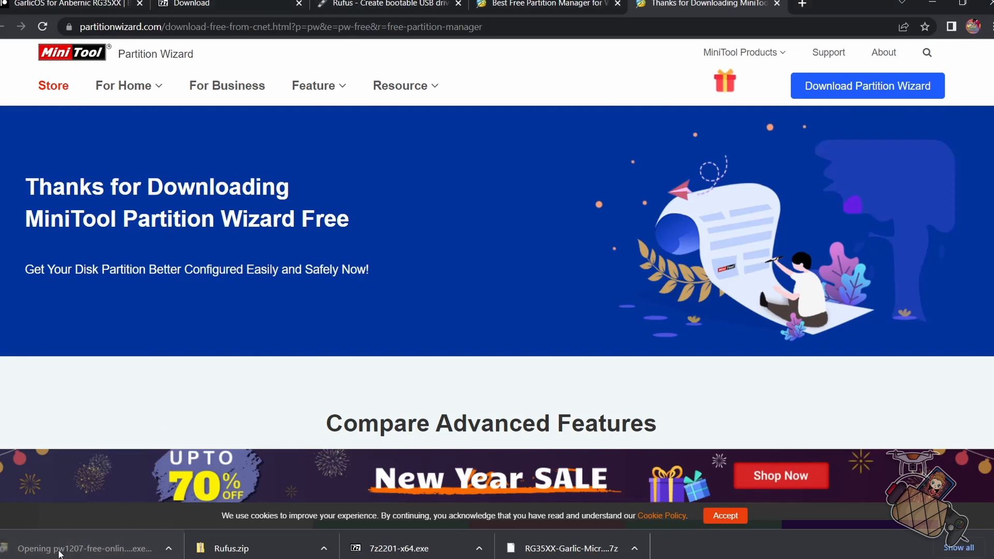
click(83, 548)
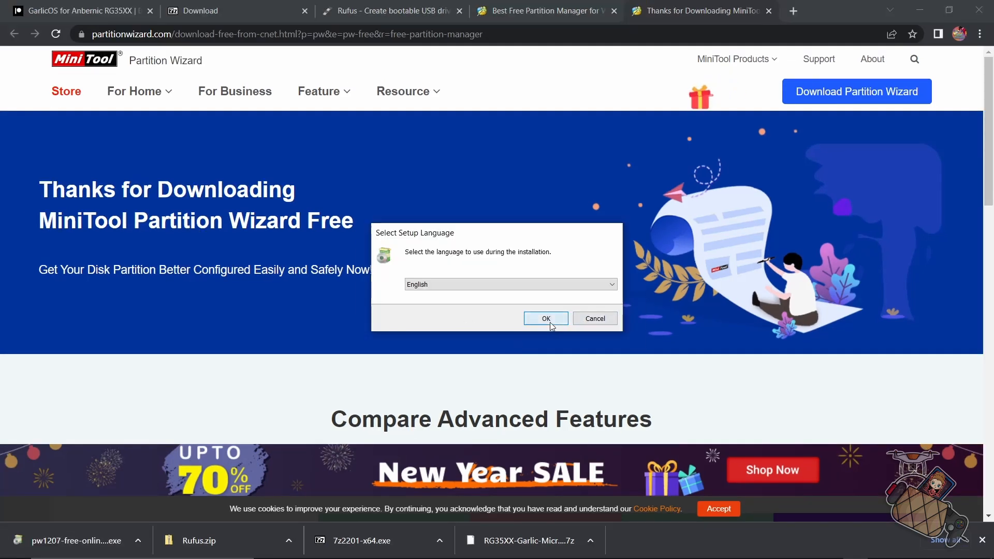
click(546, 318)
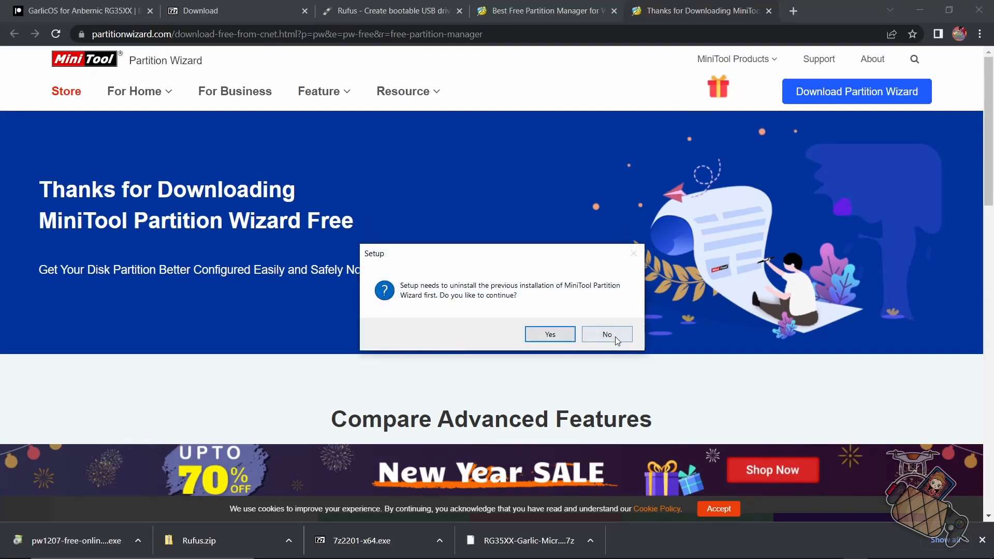
click(605, 334)
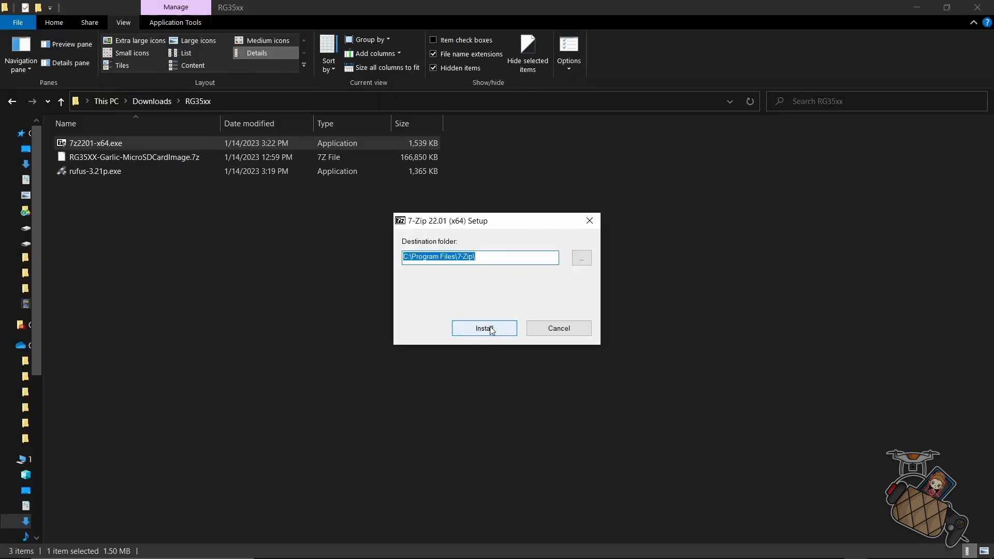
mouse_move(559, 328)
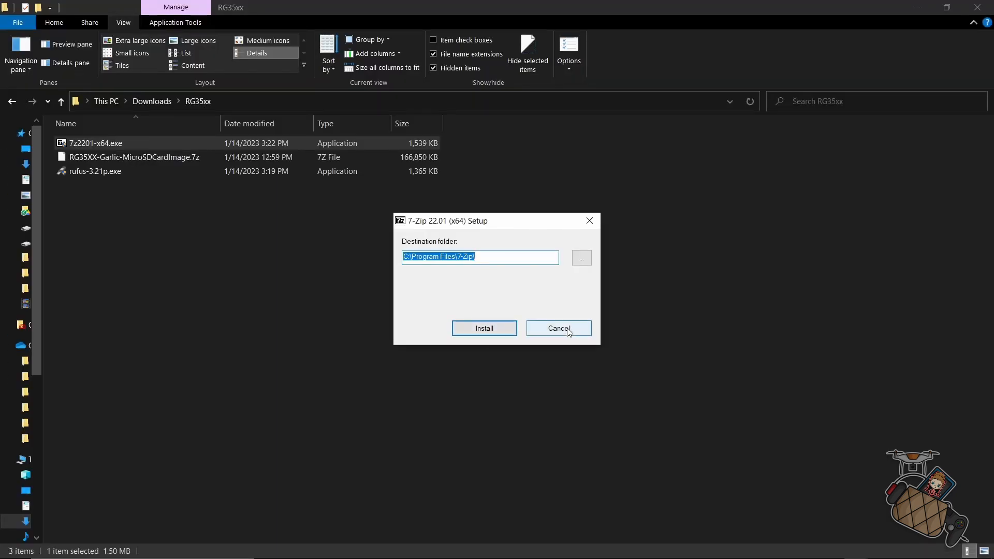
- Cancel 7-Zip setup and extract RG35XX-Garlic-MicroSDCardImage.7z into a folder of its name
click(558, 329)
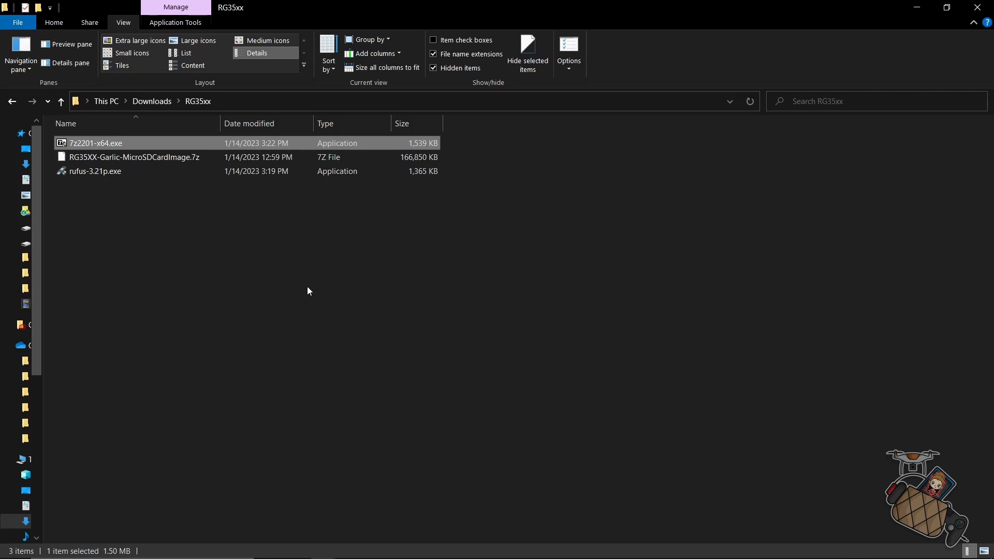
click(171, 181)
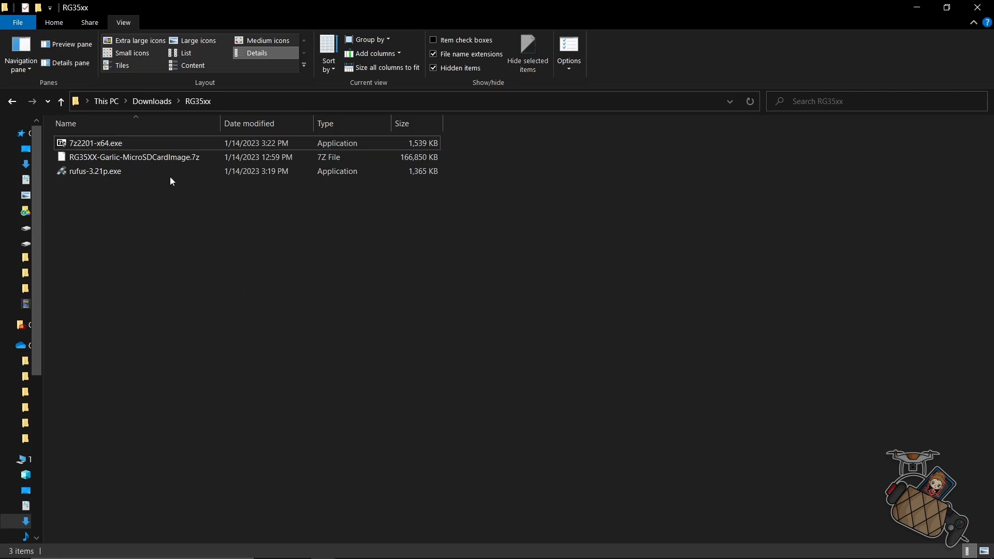
right_click(133, 156)
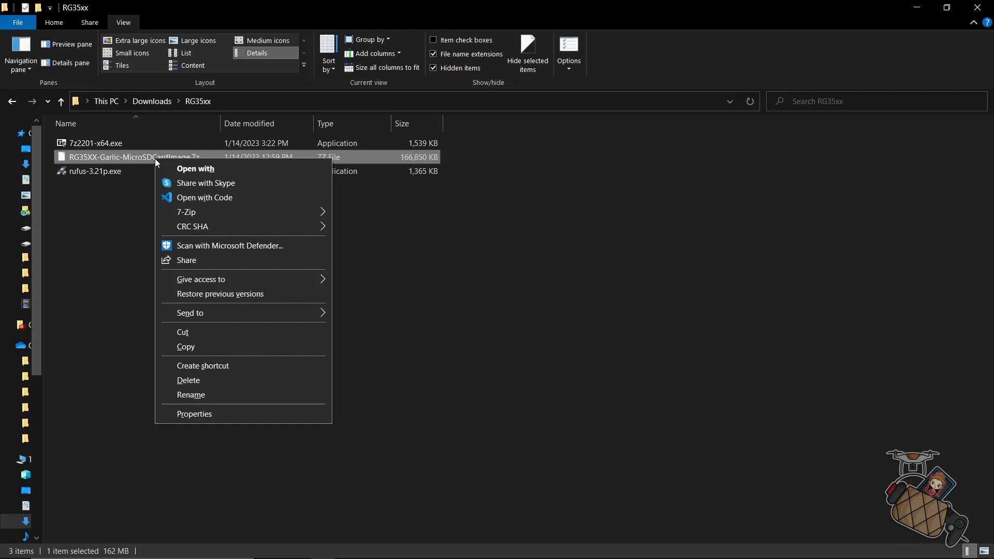
mouse_move(258, 226)
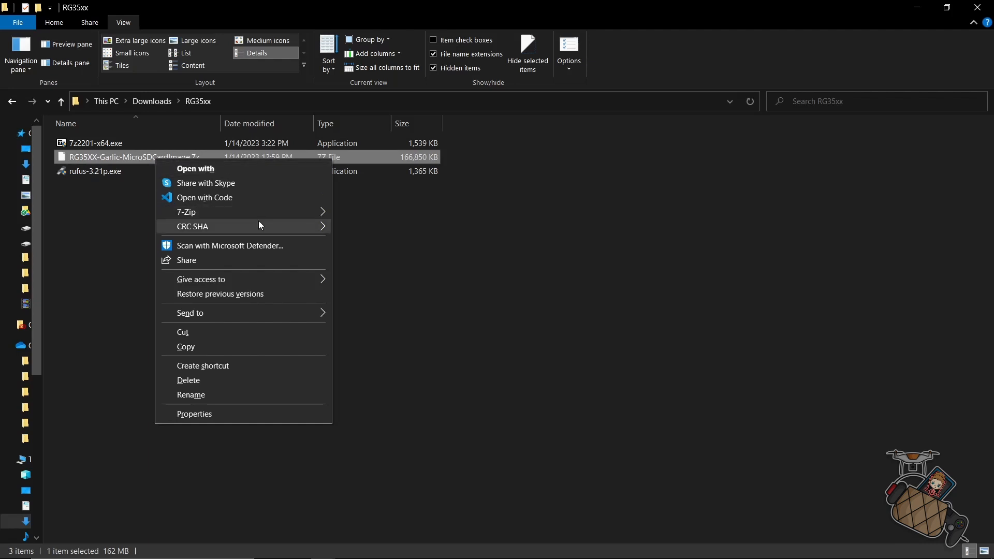
mouse_move(187, 212)
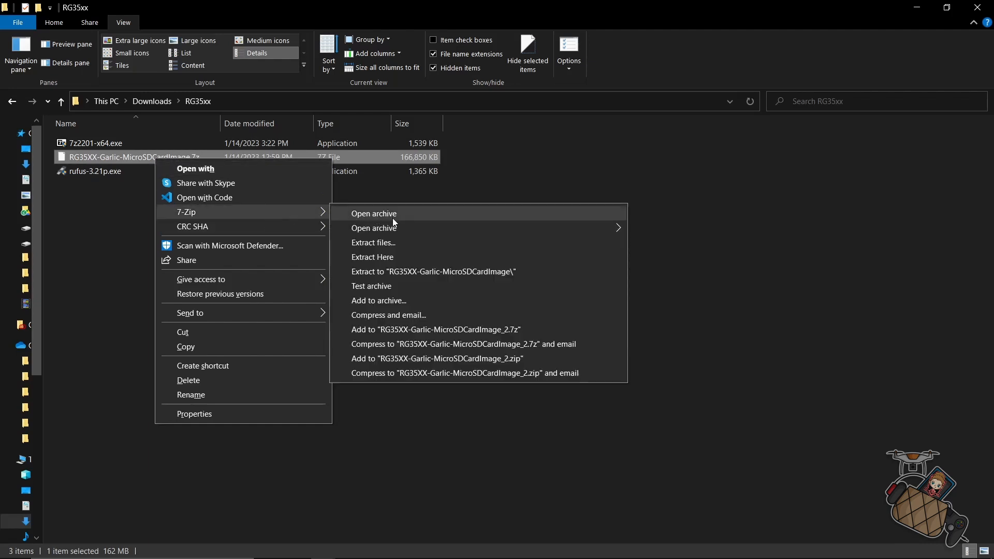
click(373, 242)
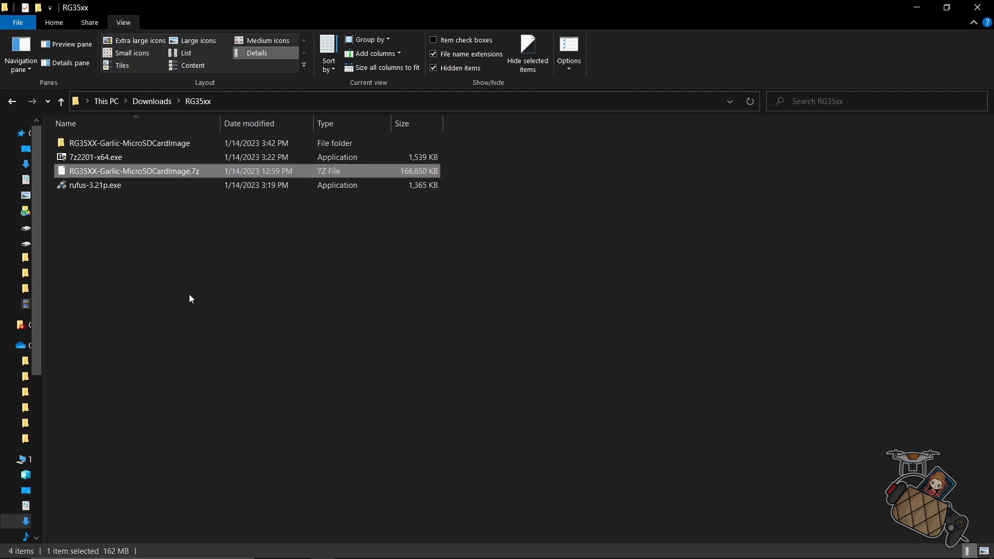
click(129, 143)
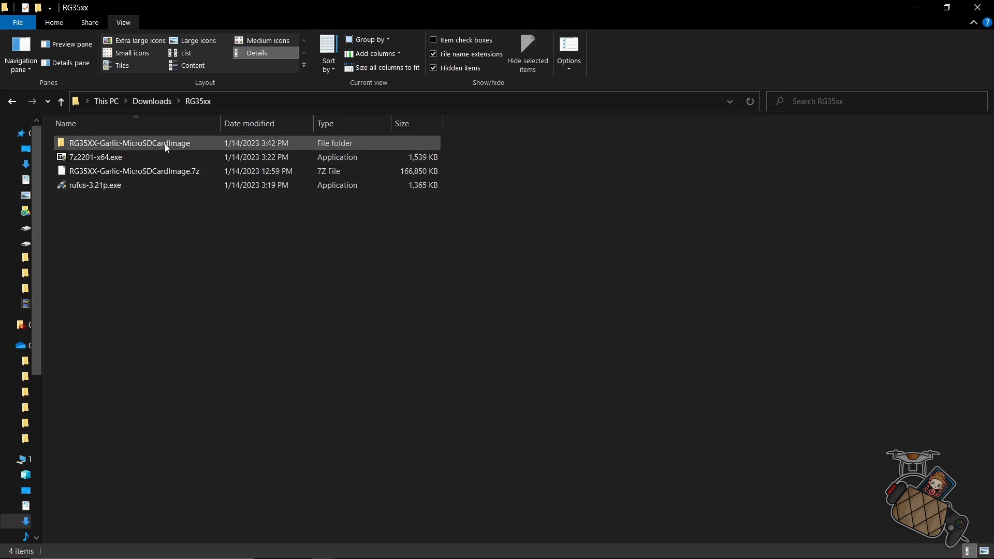
click(105, 197)
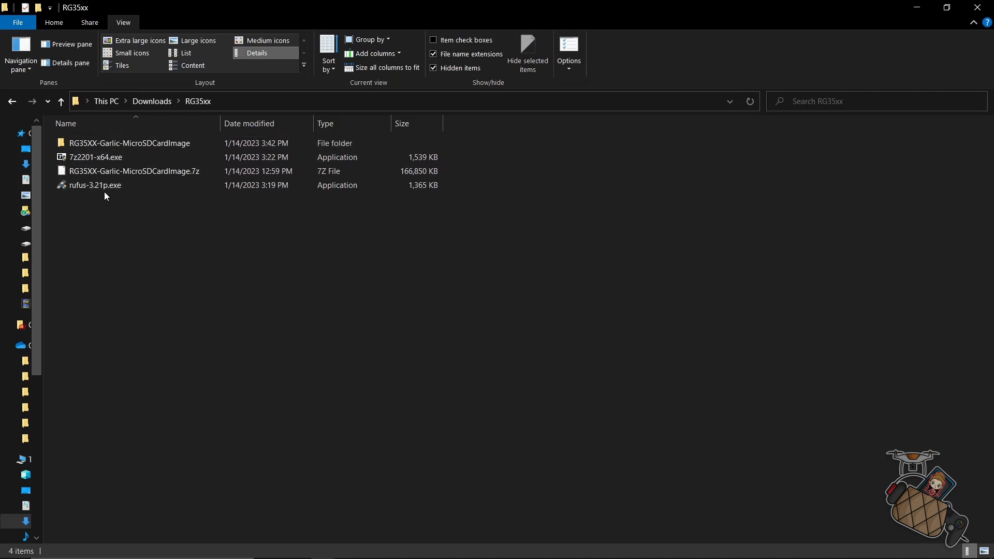
click(94, 184)
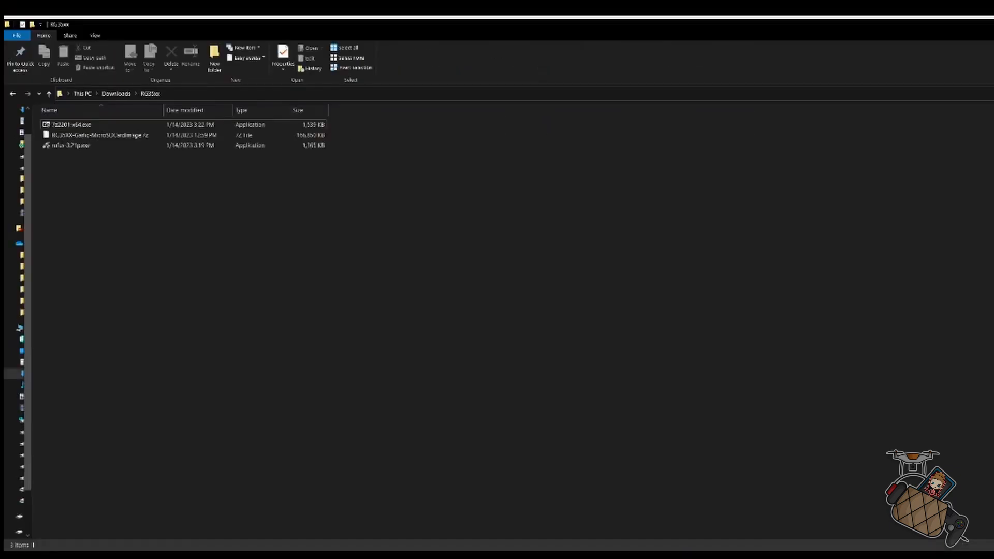
- Launch rufus-3.21p.exe and answer its online update check prompt
double_click(94, 199)
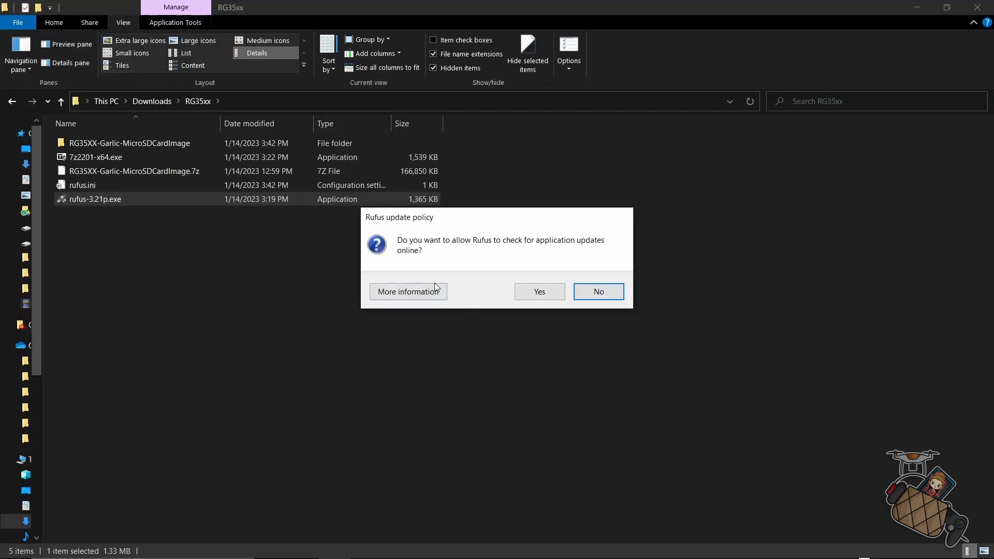
click(596, 291)
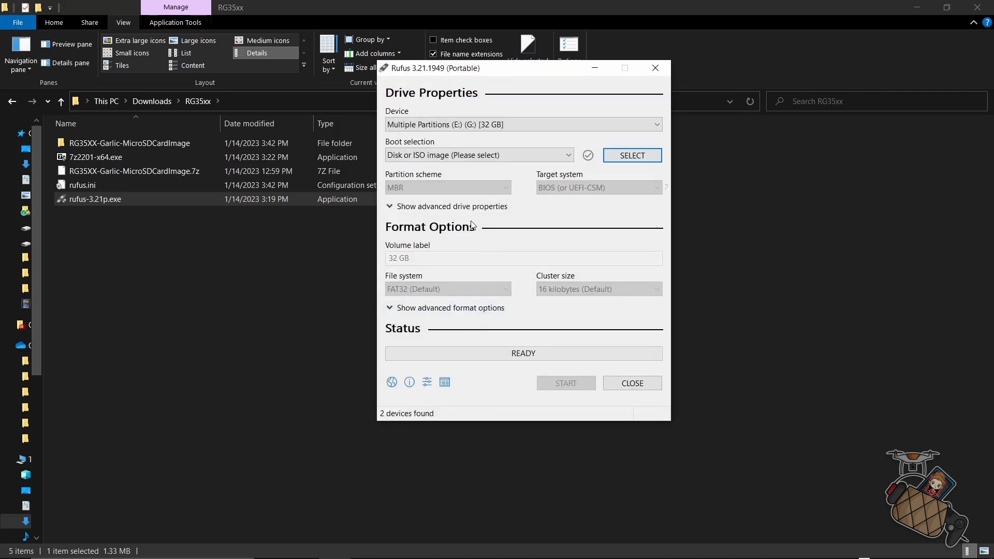
click(522, 125)
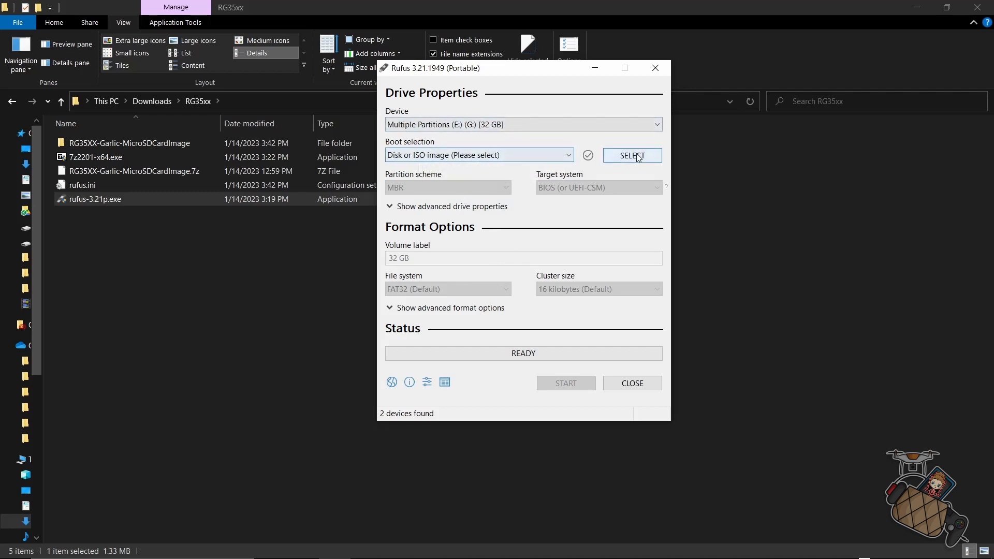
- Select garlic.img from the extracted RG35xx card image folder and start writing
click(631, 155)
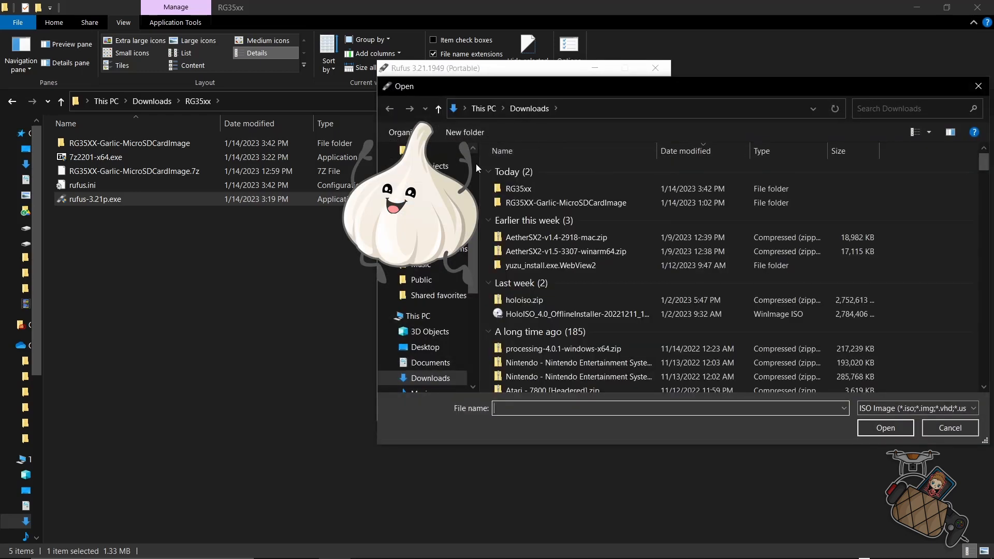
double_click(517, 188)
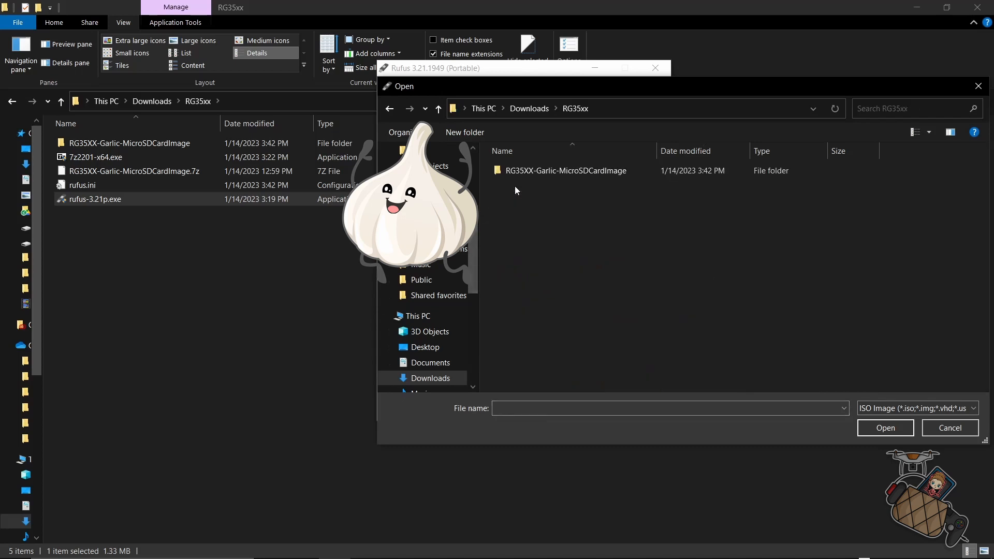
click(565, 170)
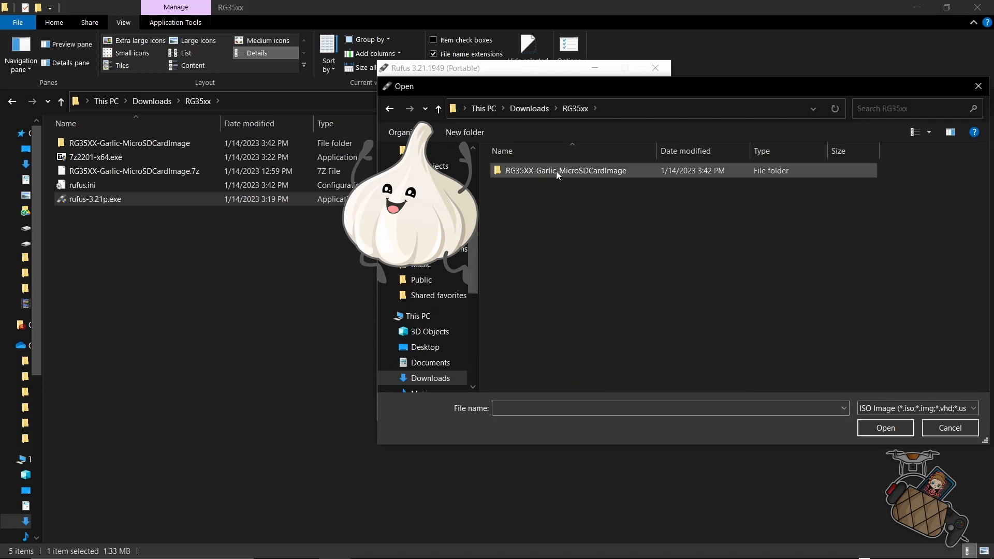
mouse_move(533, 175)
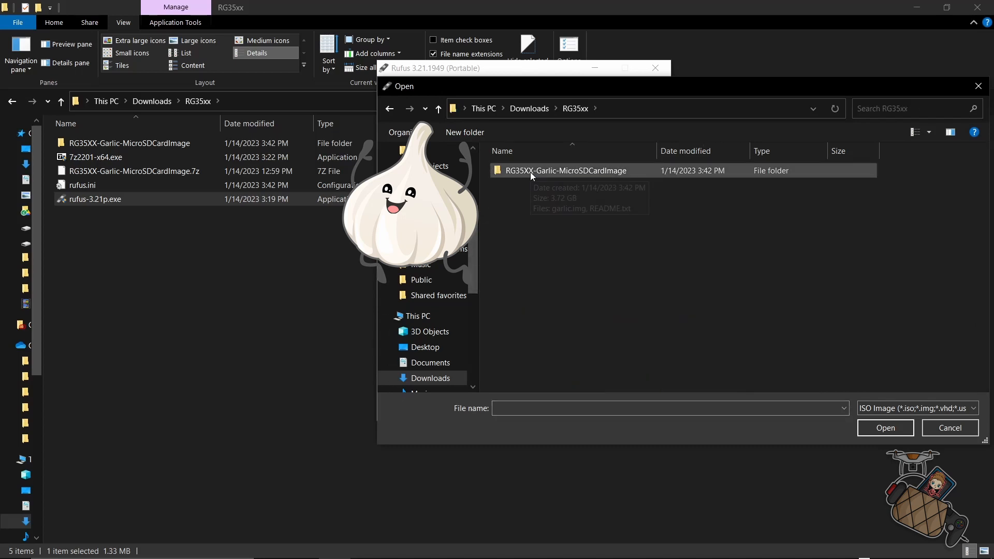
double_click(566, 170)
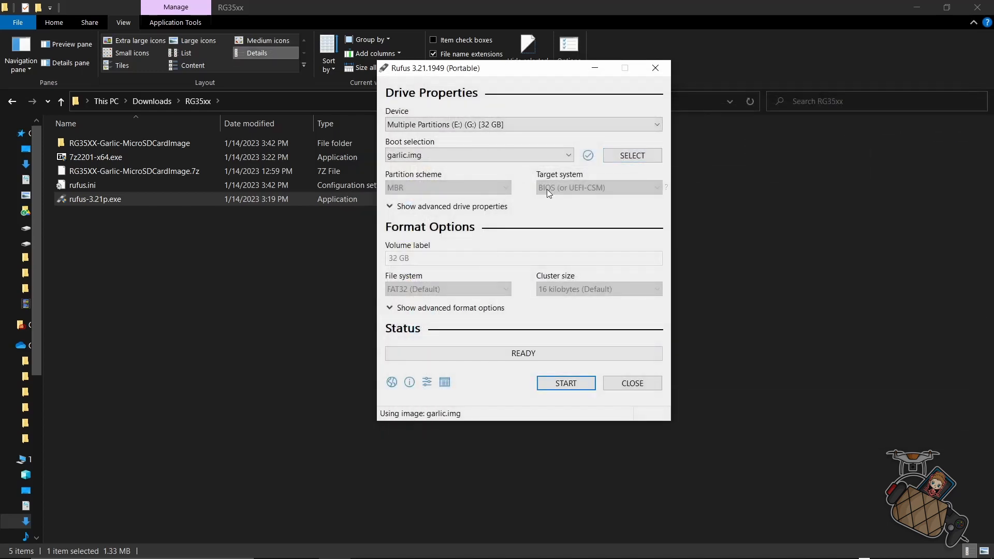
mouse_move(565, 383)
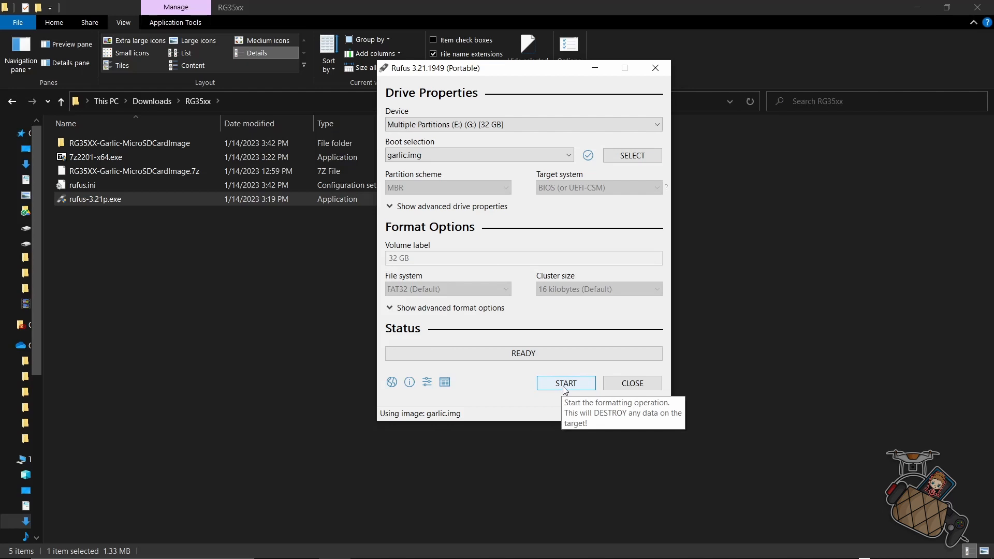
click(564, 383)
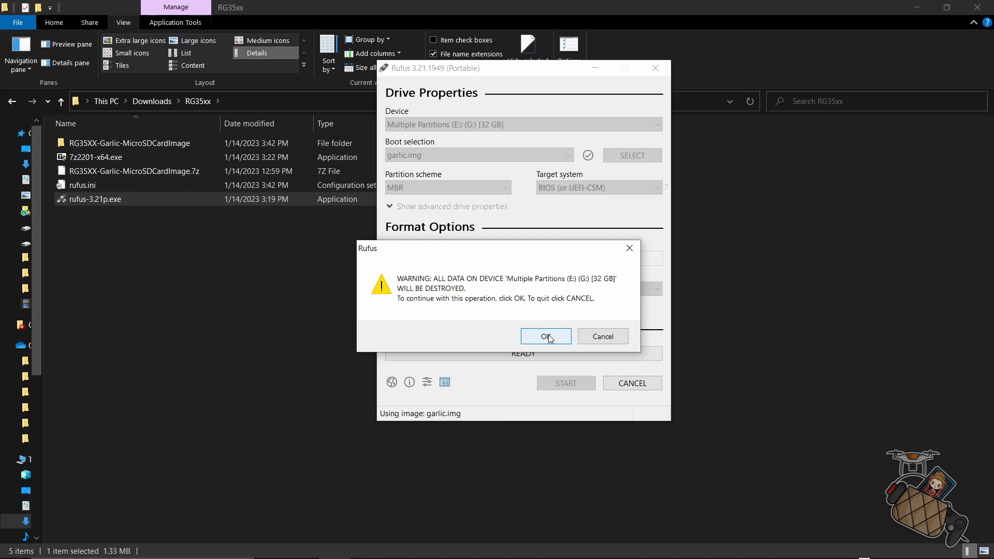
- Accept the data-destruction and multiple-partitions warnings so Rufus starts writing
click(545, 336)
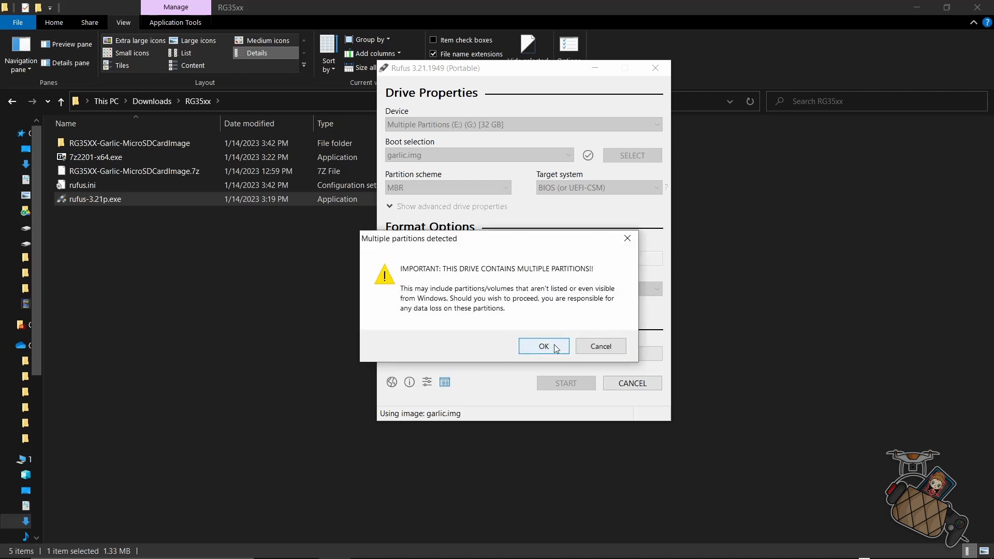
click(543, 346)
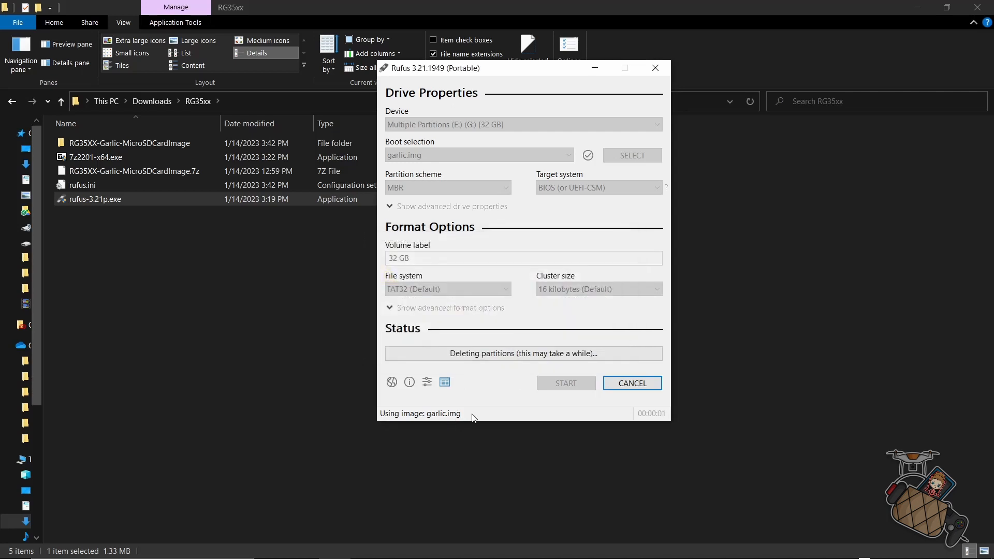
mouse_move(505, 379)
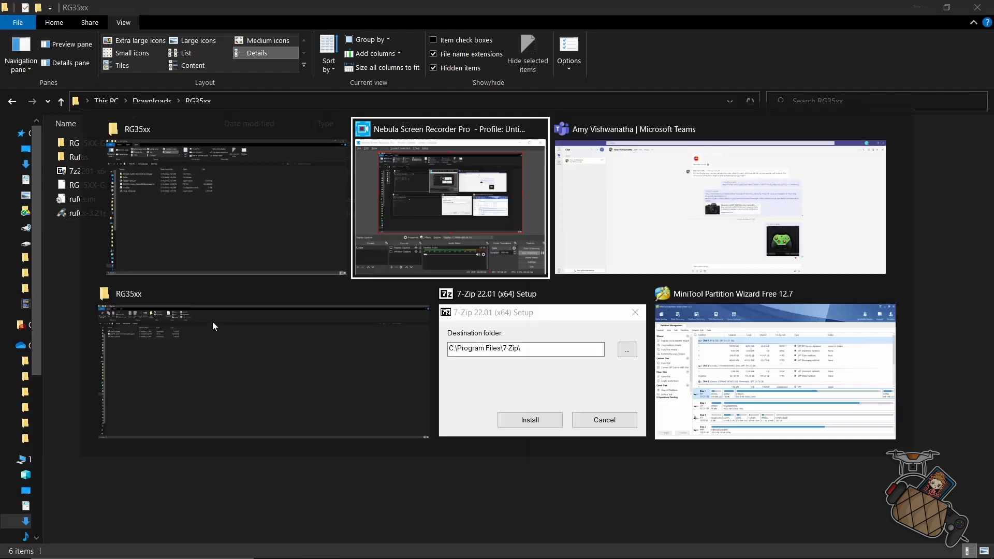
- Switch to Partition Wizard and select Disk 3's 3.2 GB FAT32 partition
click(772, 293)
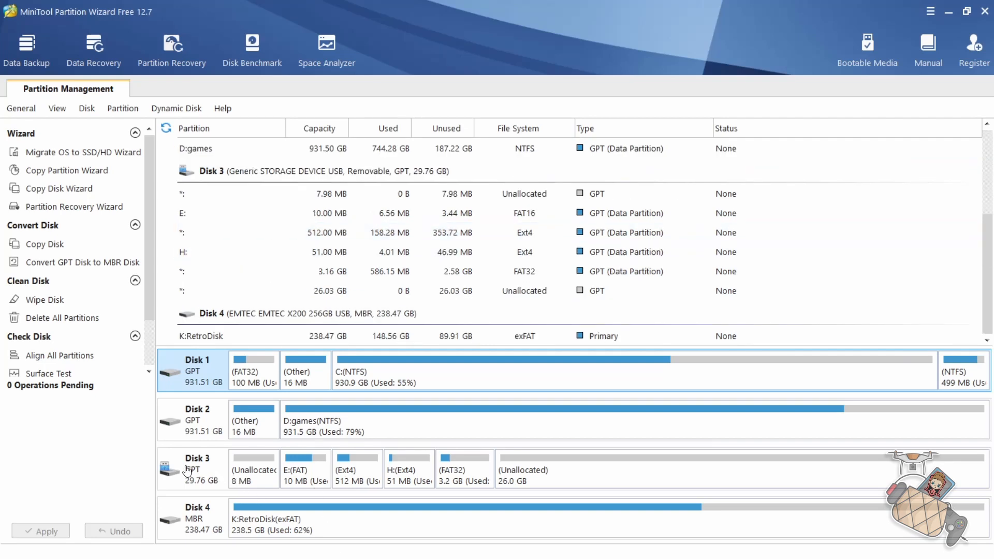
click(197, 469)
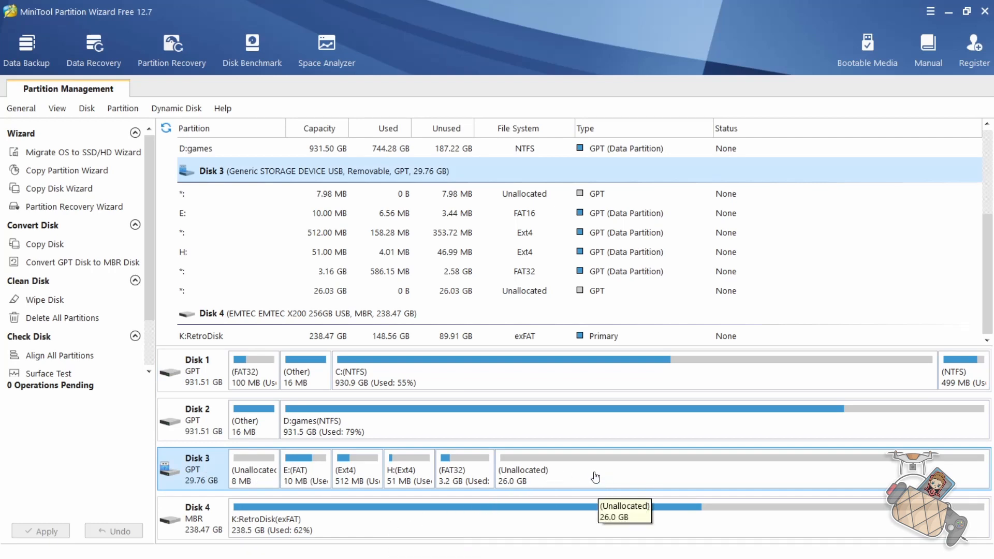
click(463, 469)
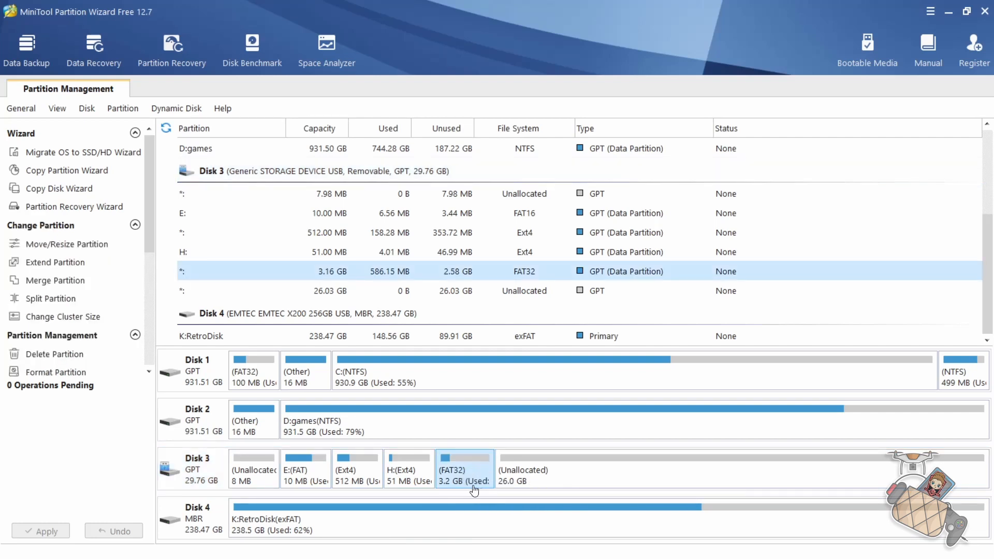
mouse_move(467, 485)
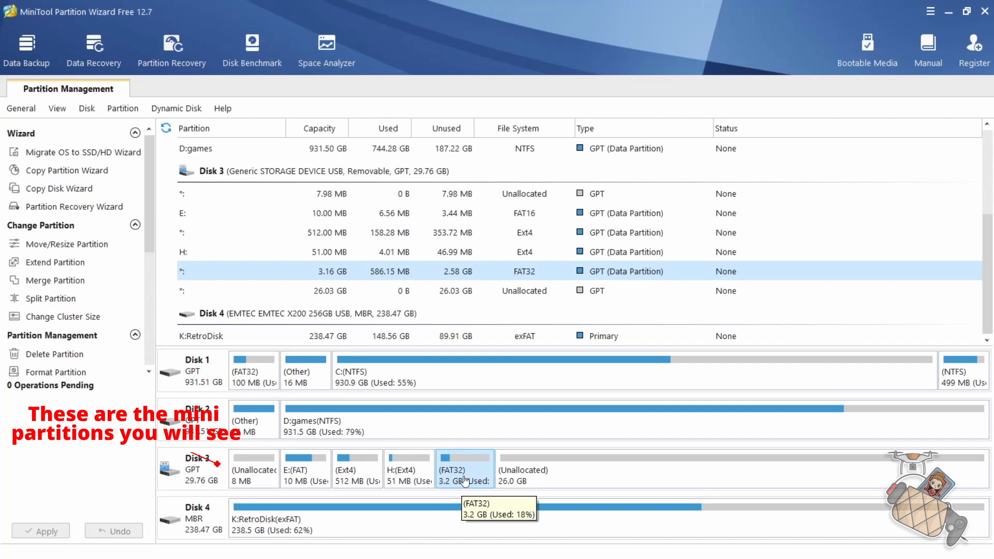
- Assign I: to Disk 3's 3.2 GB FAT32 partition with Change Letter and Apply
right_click(463, 468)
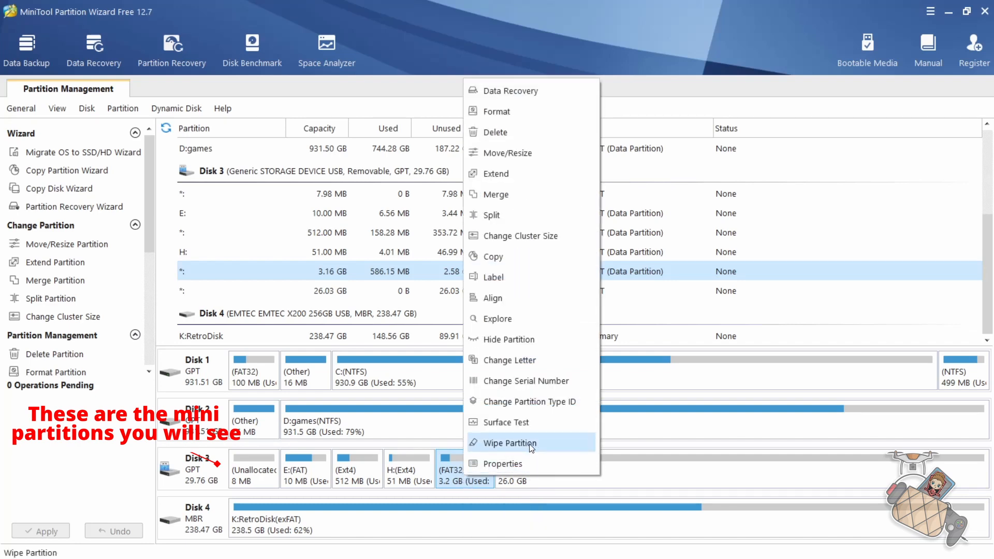
click(509, 360)
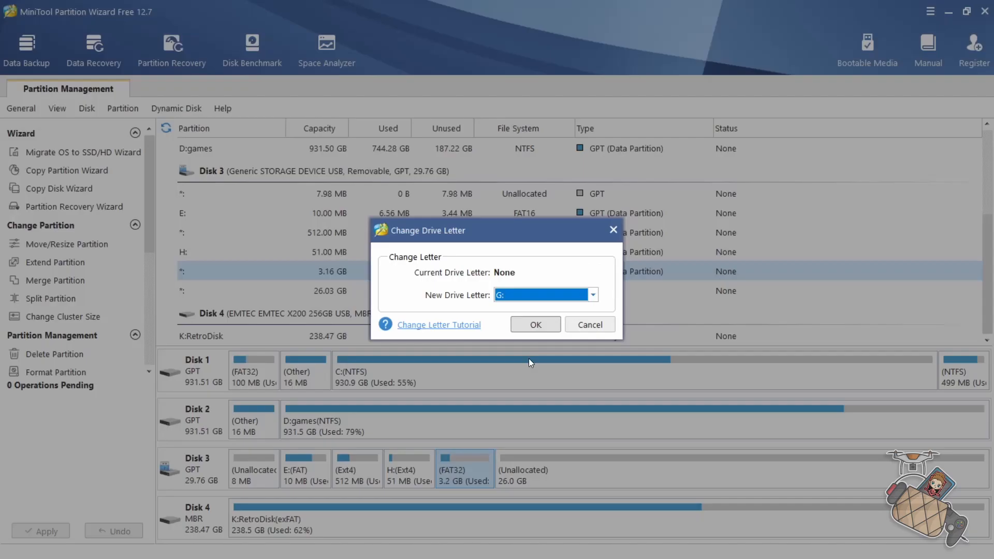
click(590, 295)
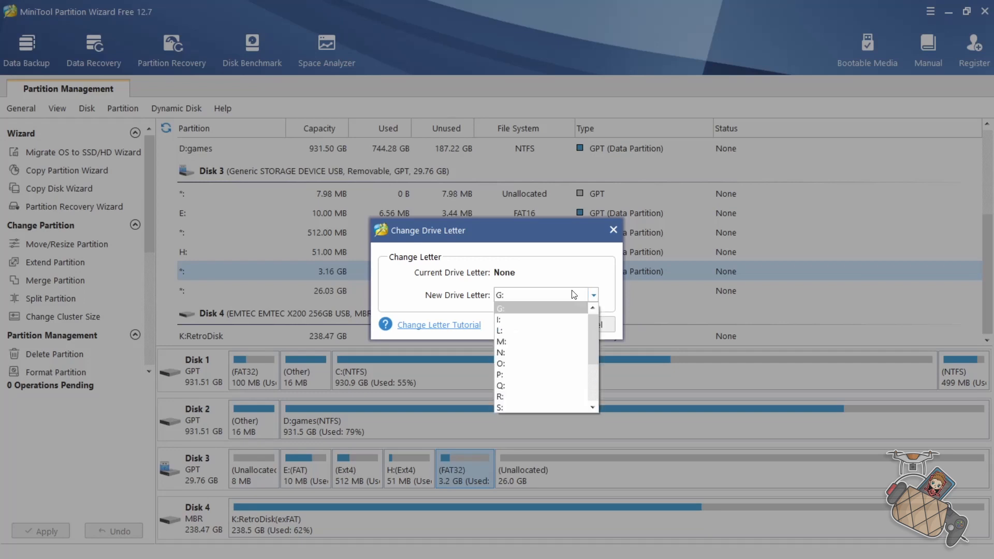
click(500, 320)
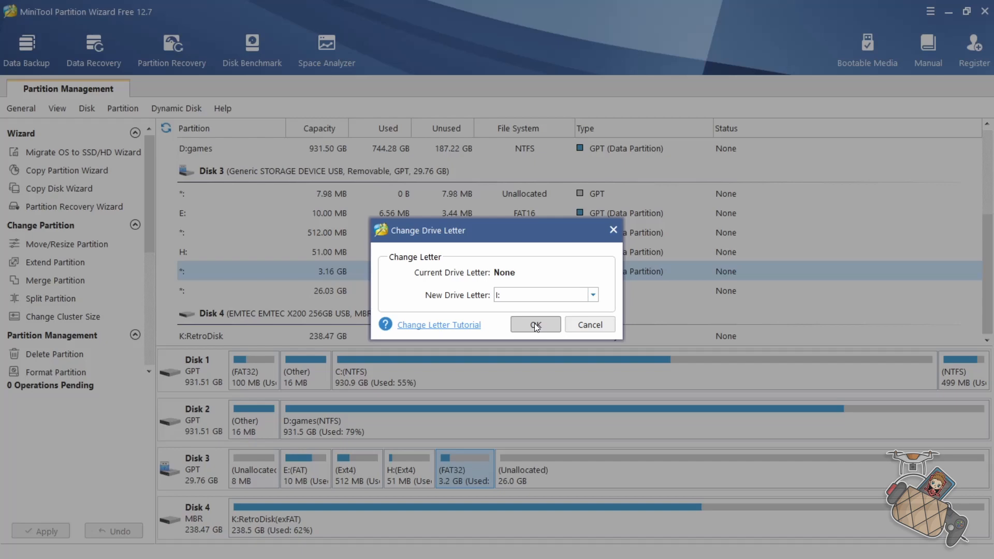
click(535, 324)
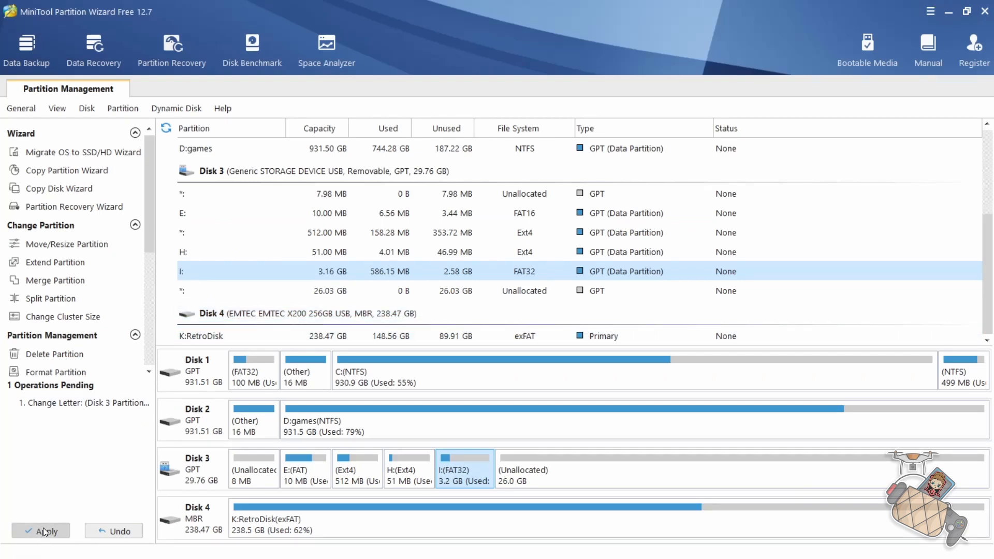
click(41, 531)
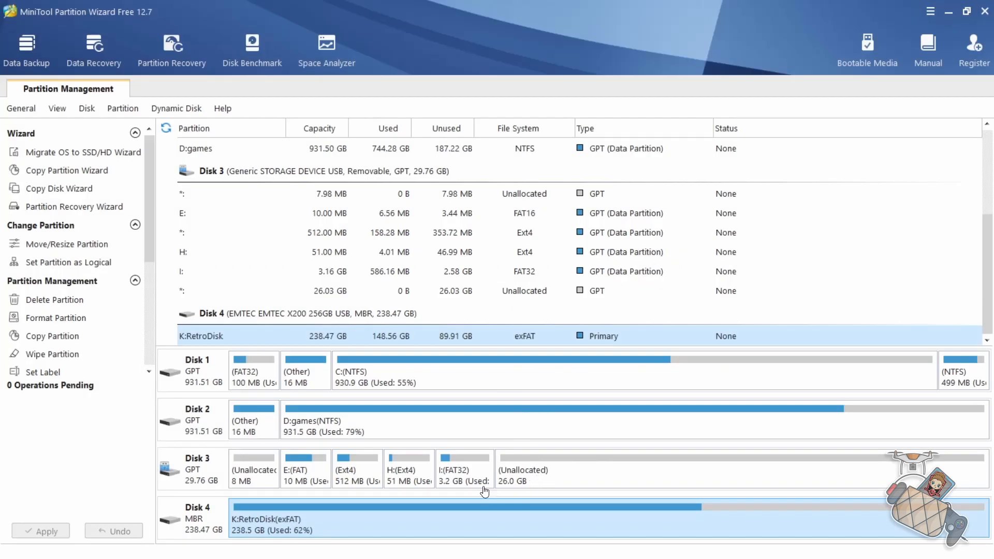
click(465, 468)
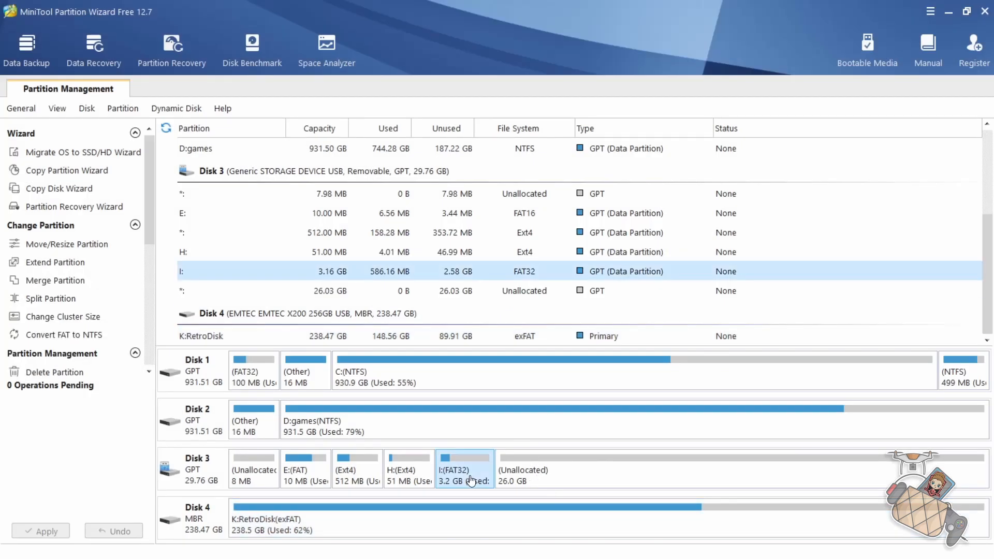
mouse_move(469, 474)
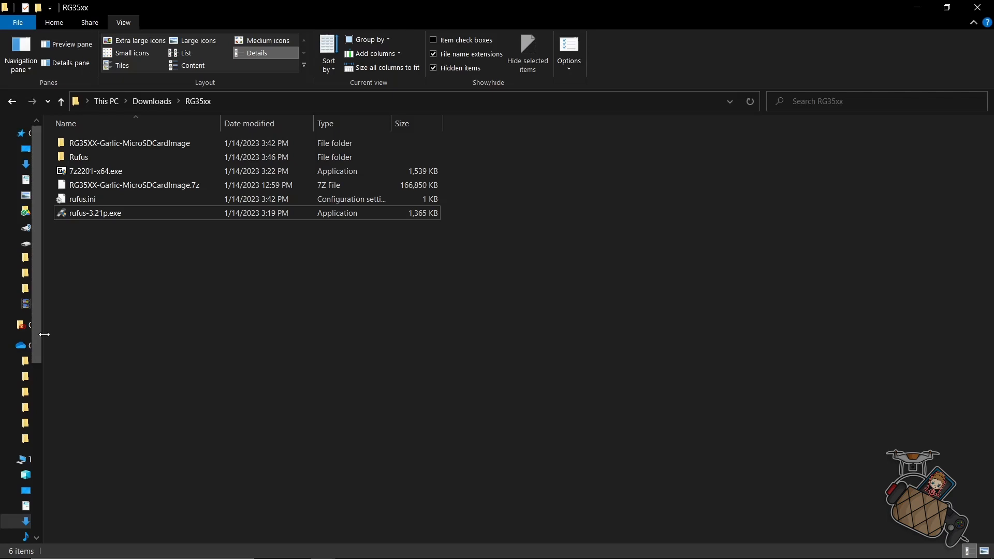
- Open USB Drive (I:) and copy its BIOS, CFW and Roms folders
click(20, 53)
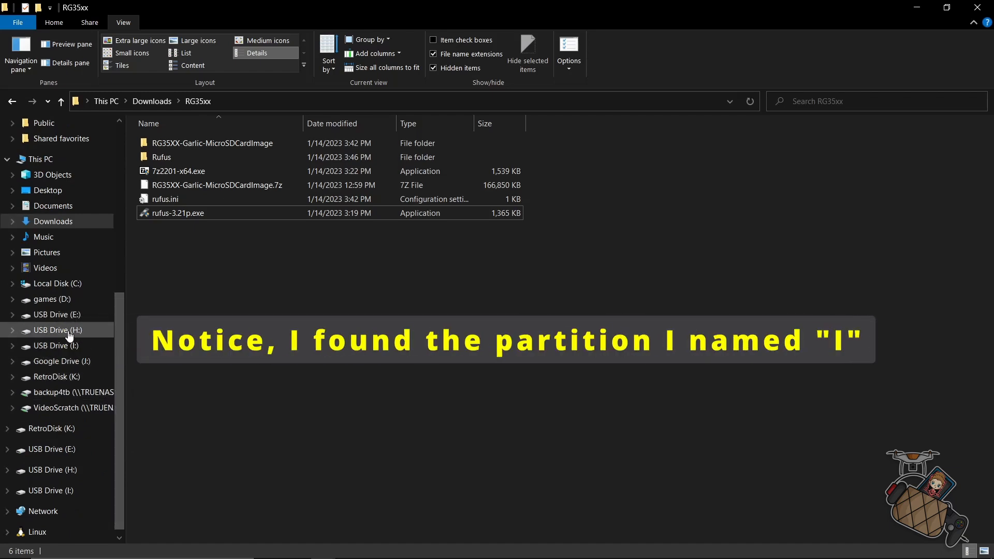
click(53, 346)
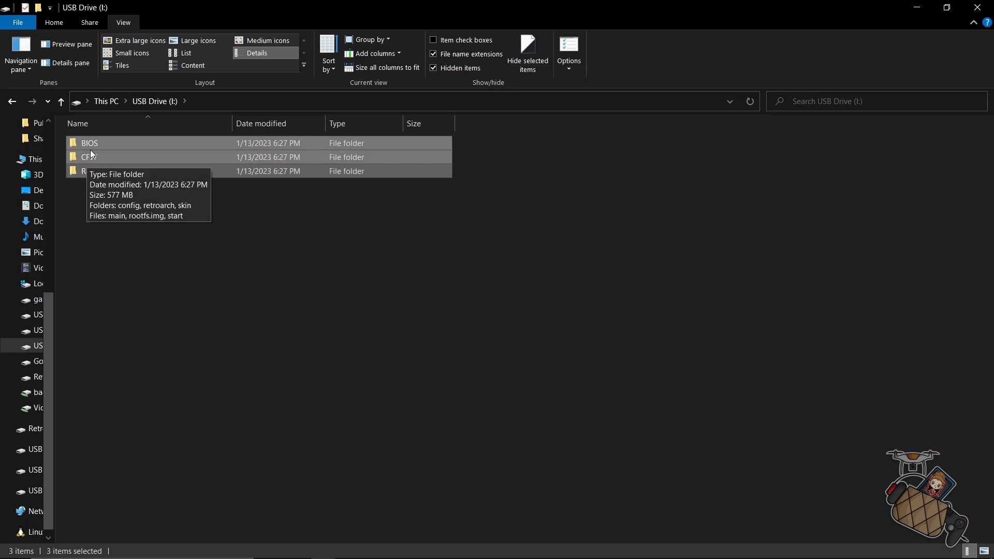
right_click(88, 143)
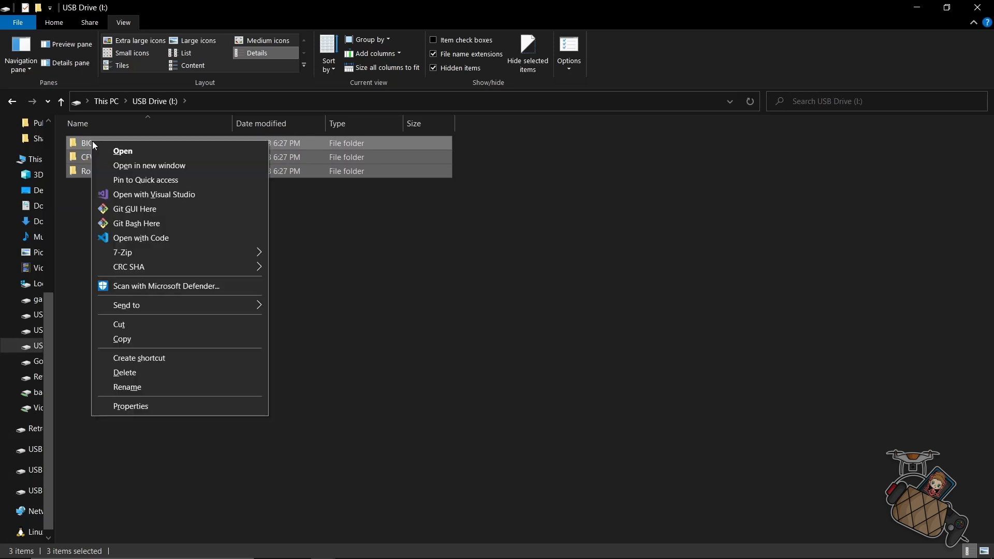
click(122, 339)
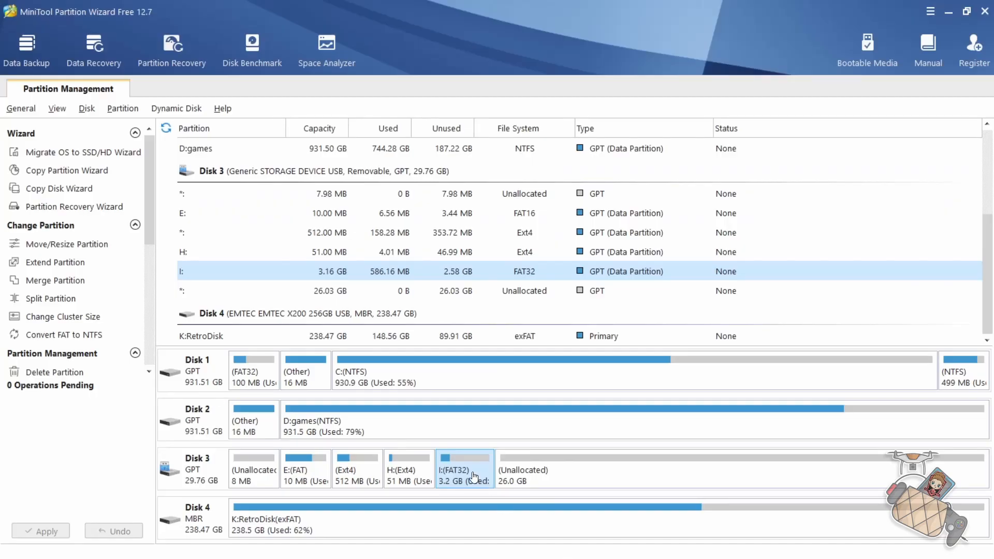
- Delete the I: FAT32 partition and start a new partition in the freed 29.19 GB space
right_click(464, 472)
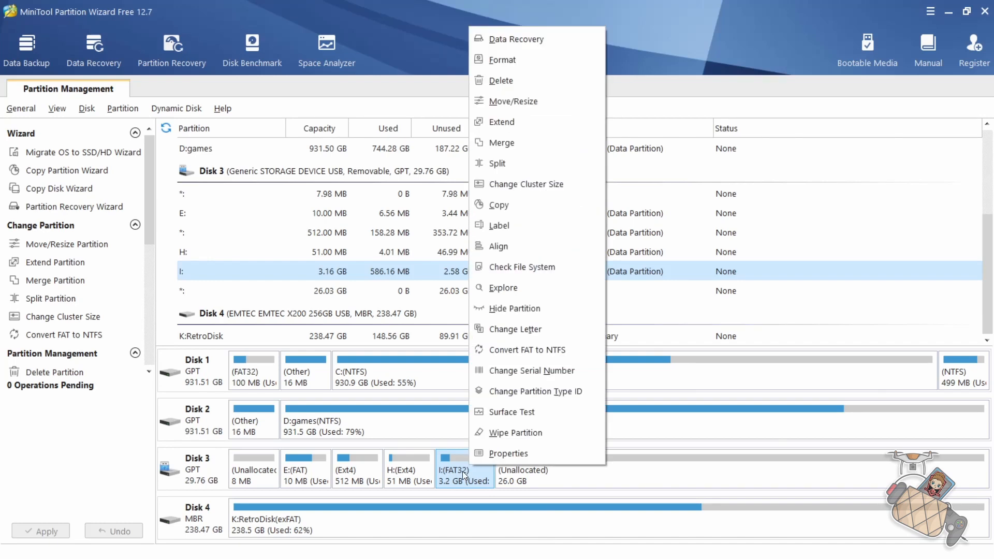
mouse_move(527, 81)
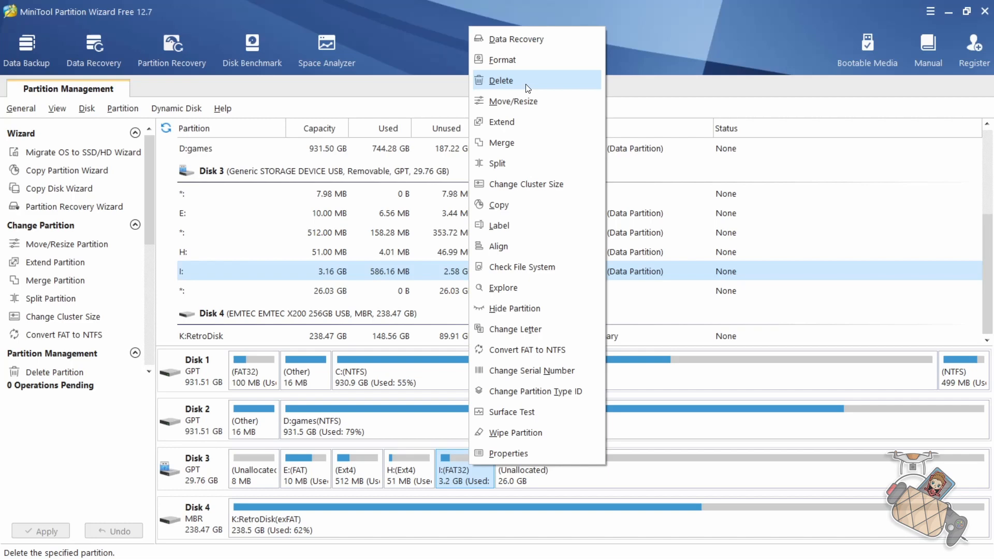
click(500, 81)
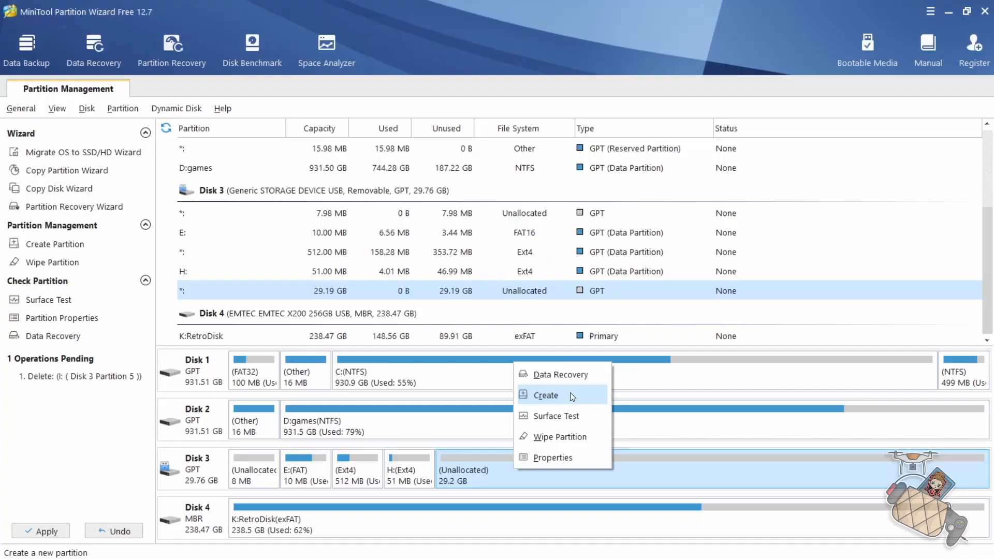
click(545, 395)
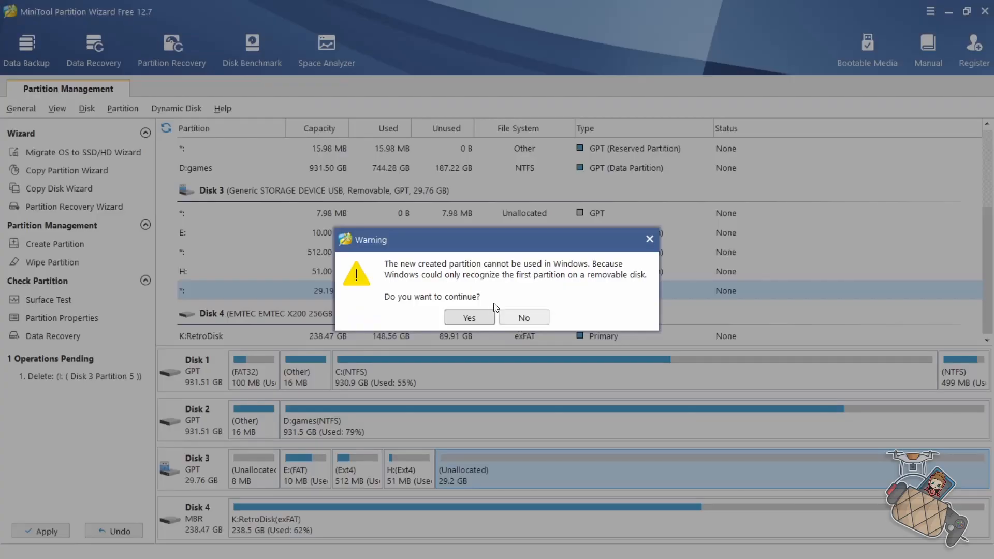
click(469, 316)
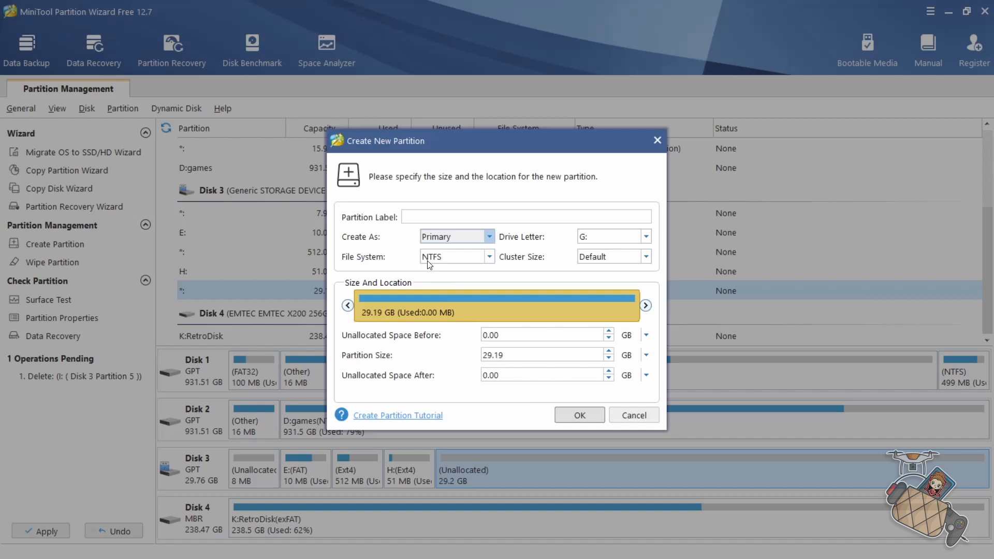
- Make the new partition FAT32 labeled ROMS and apply the pending changes
click(489, 256)
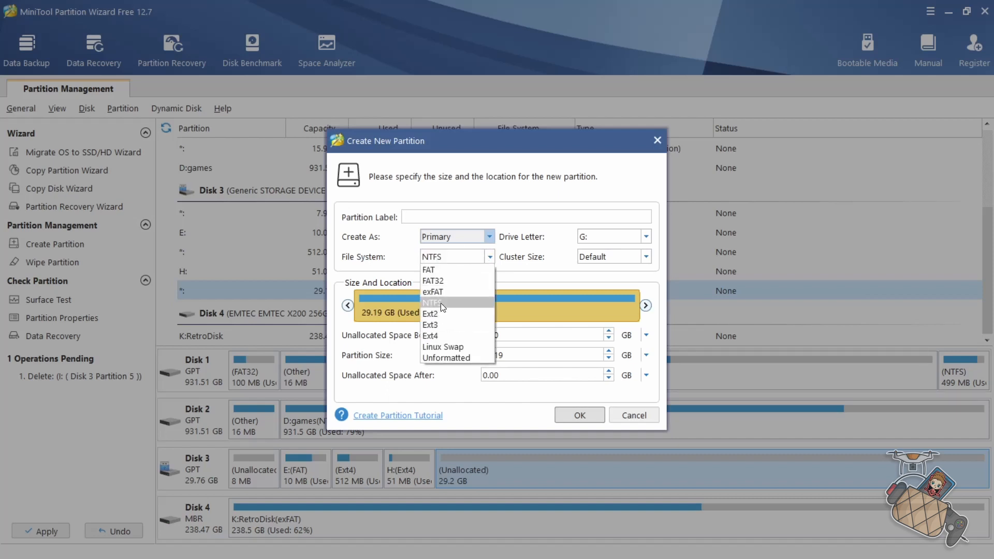
click(433, 280)
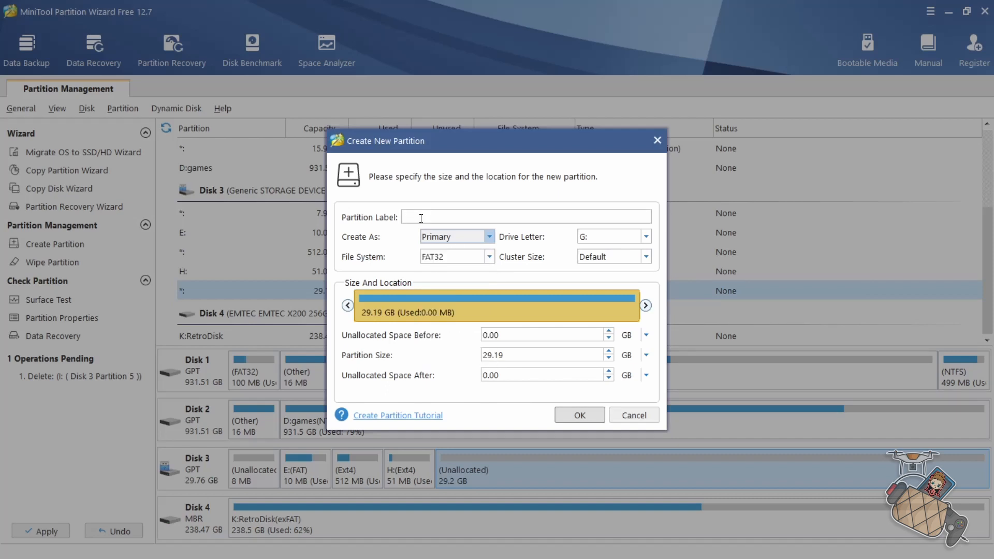
text(ROMS)
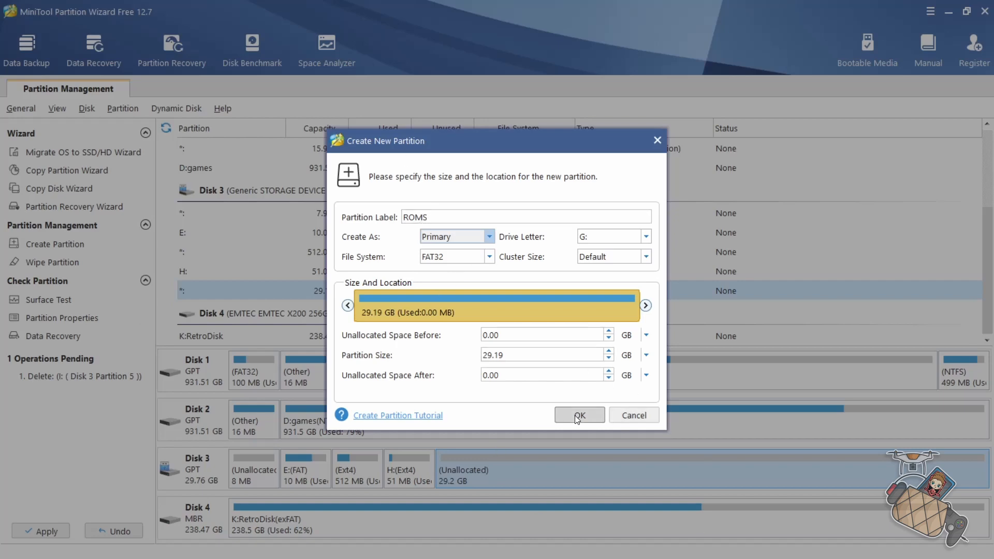
click(578, 415)
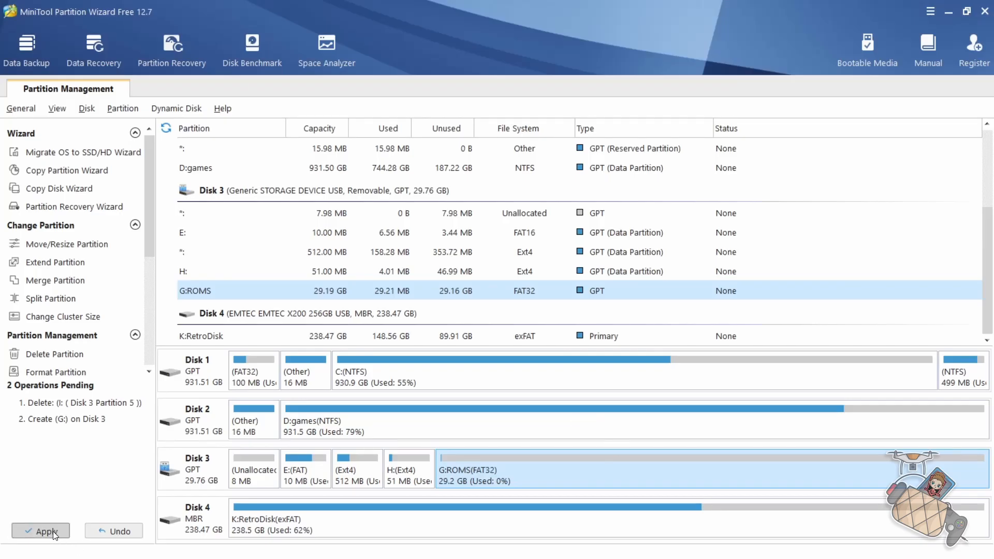
click(41, 531)
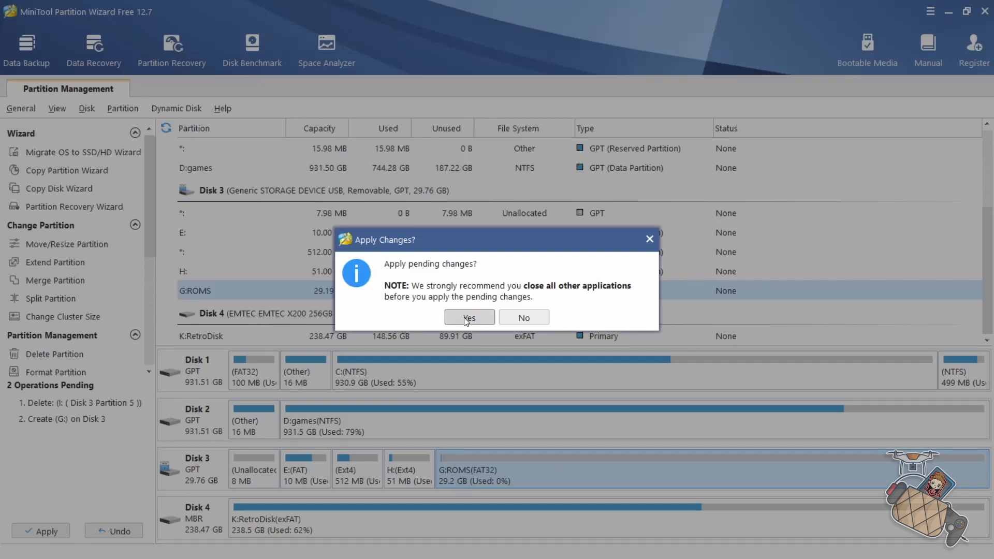
click(469, 317)
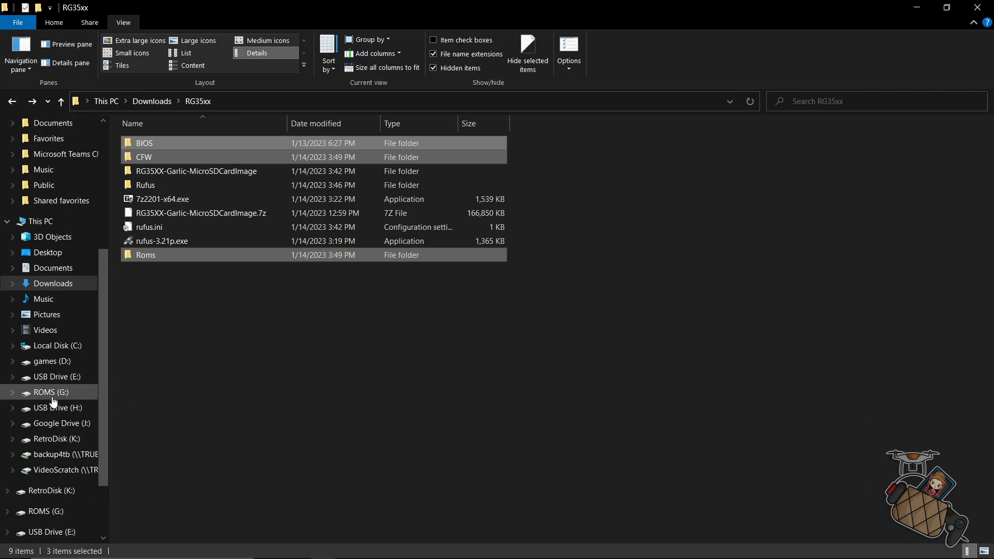
- Copy the BIOS, CFW and Roms folders from Downloads\RG35xx into ROMS (G:)
click(50, 392)
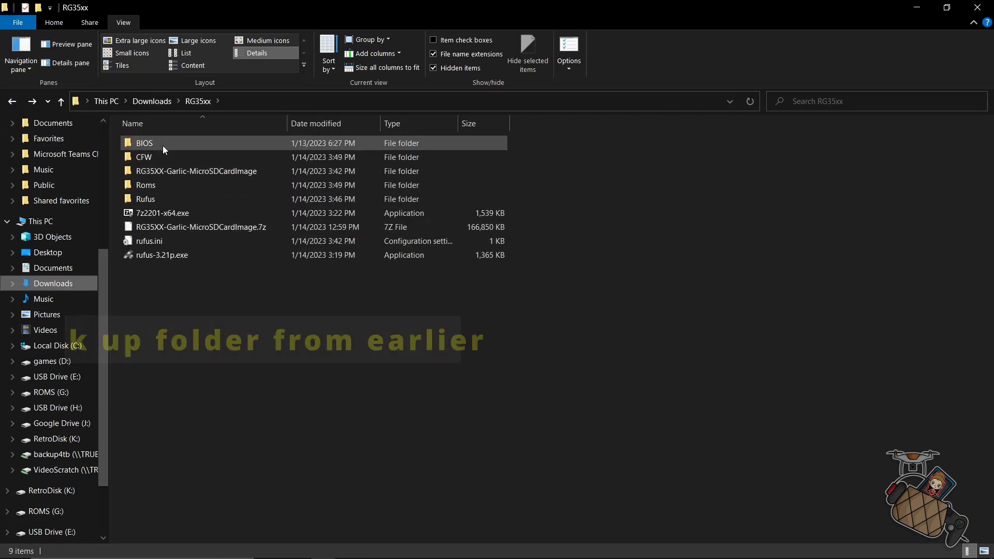
click(144, 157)
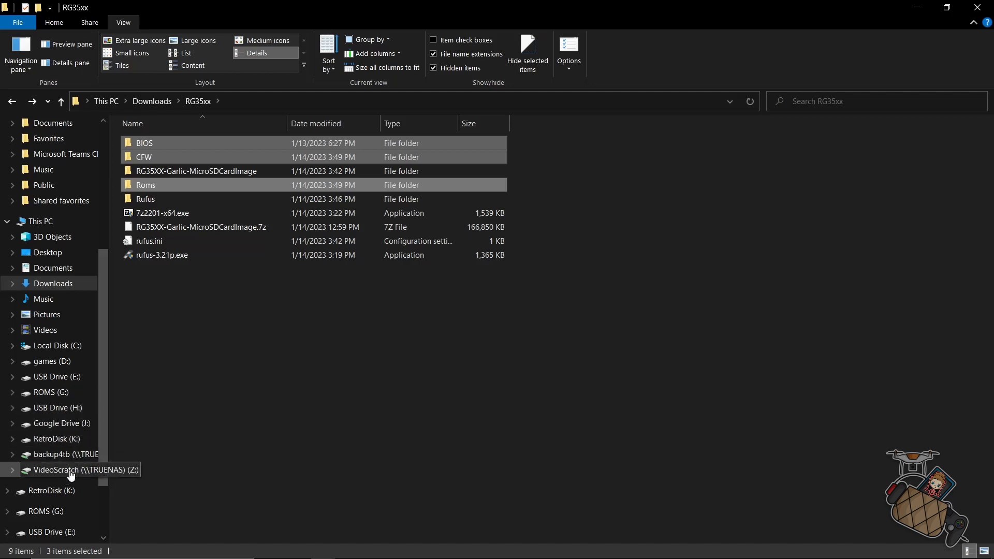
click(51, 392)
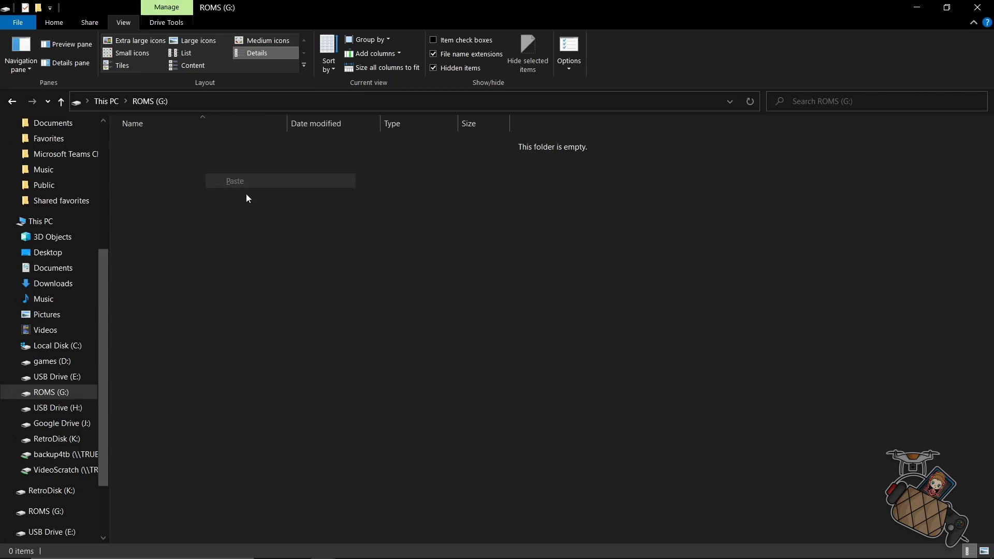
click(235, 181)
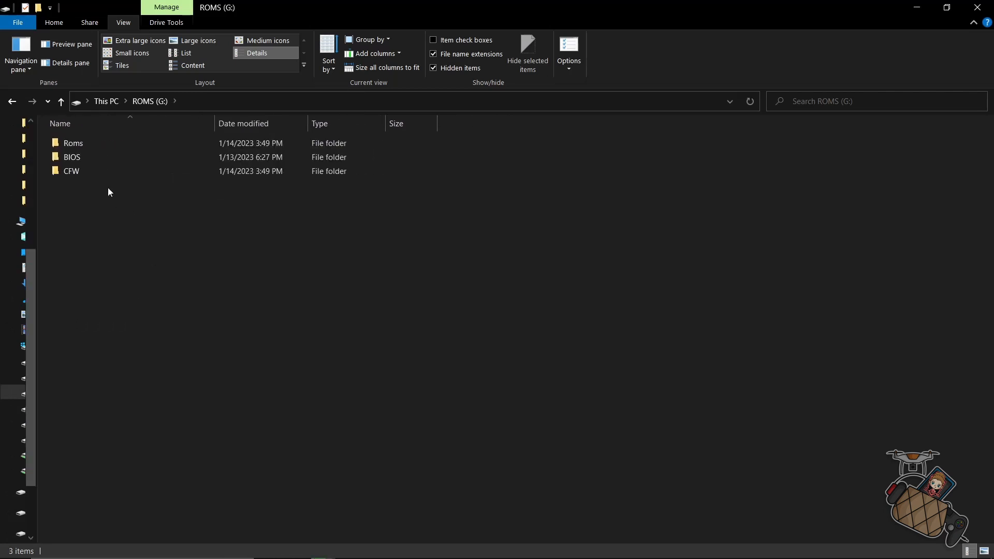
- Inspect the BIOS and Roms folders on ROMS (G:) to verify their contents
click(72, 156)
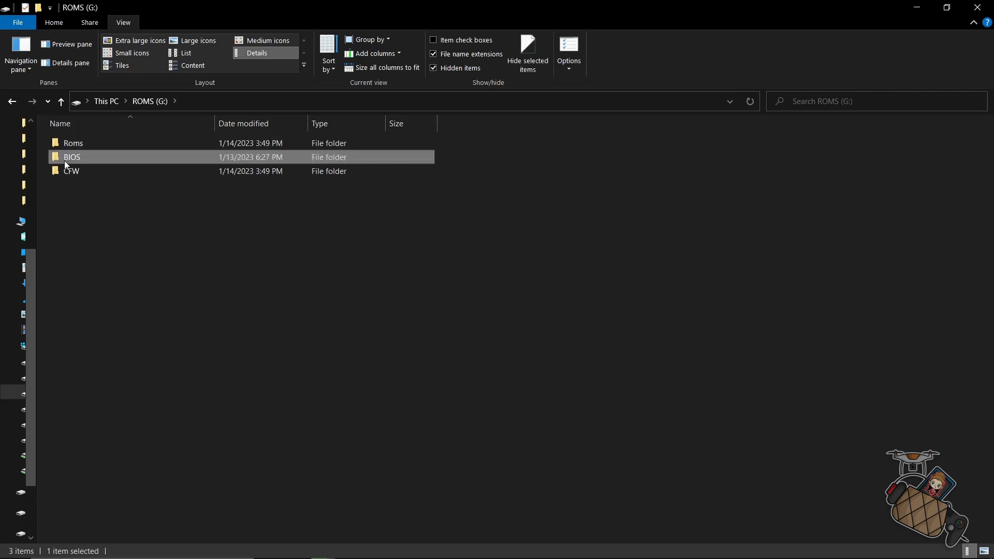
double_click(72, 157)
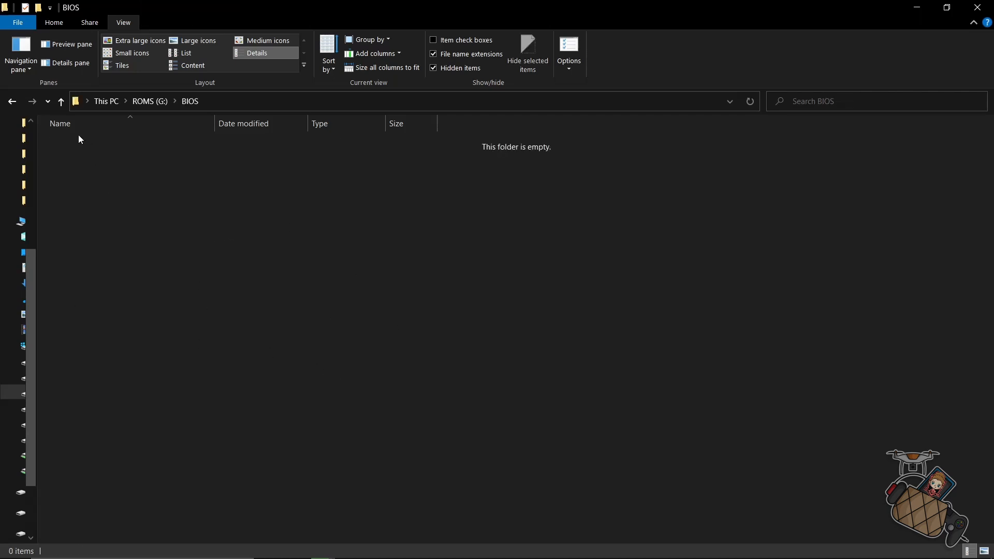
click(61, 101)
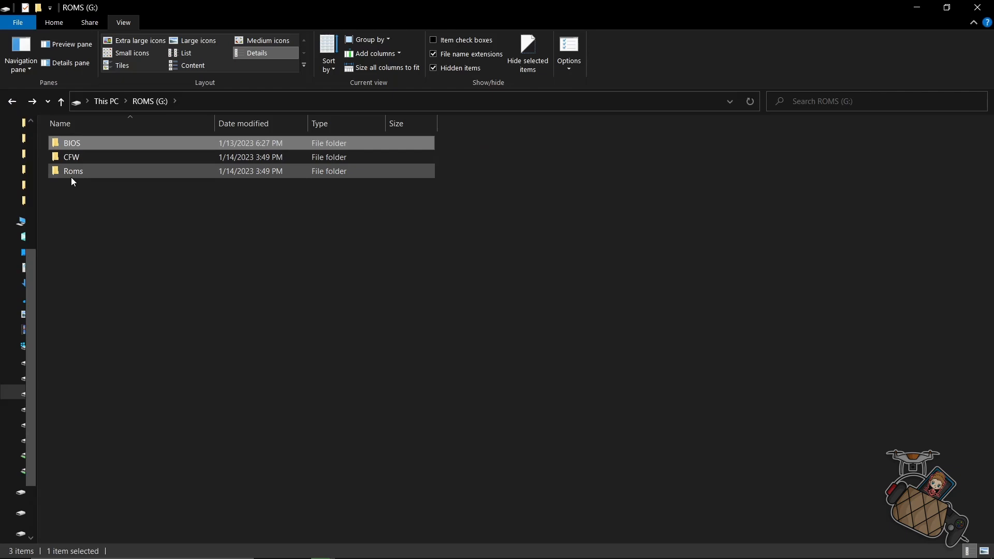
double_click(73, 172)
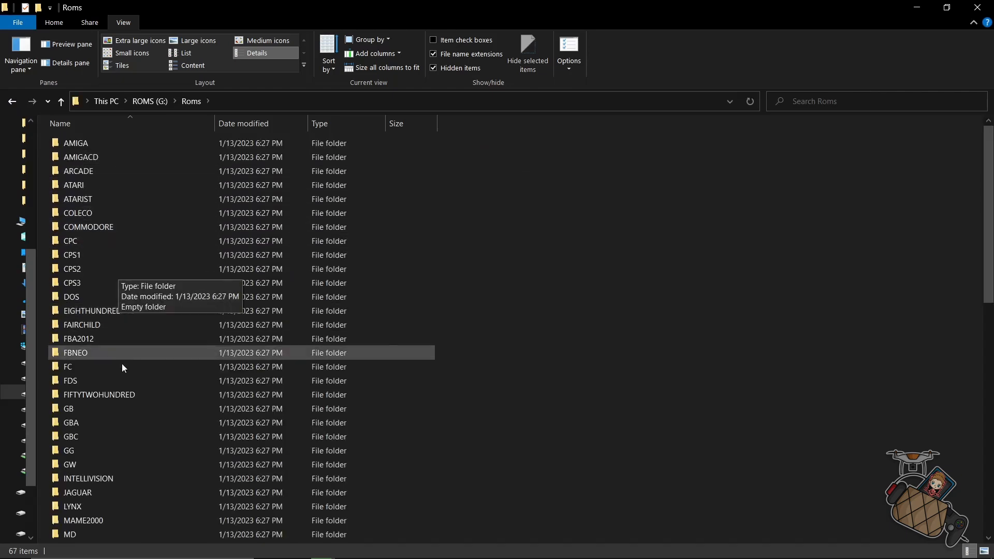
scroll(down, 3)
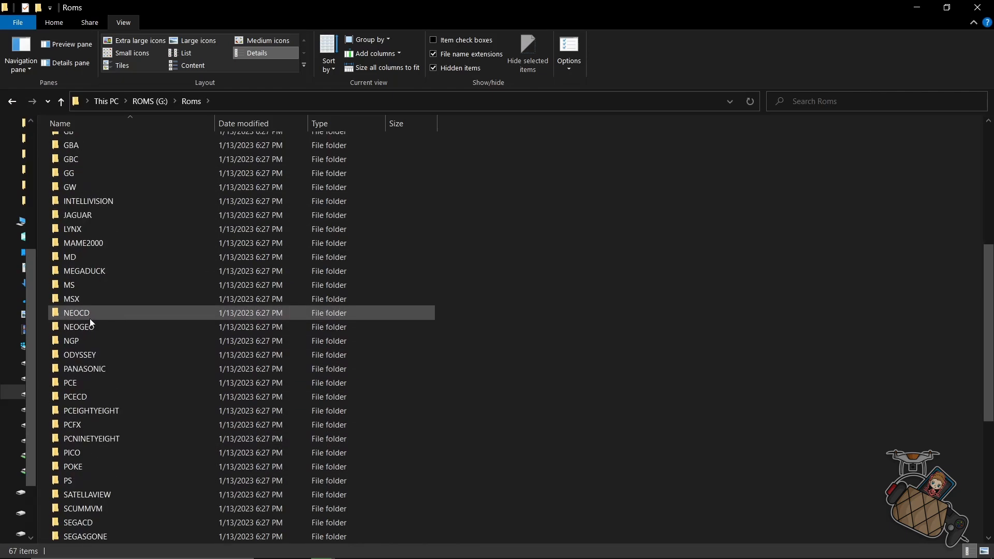
scroll(down, 3)
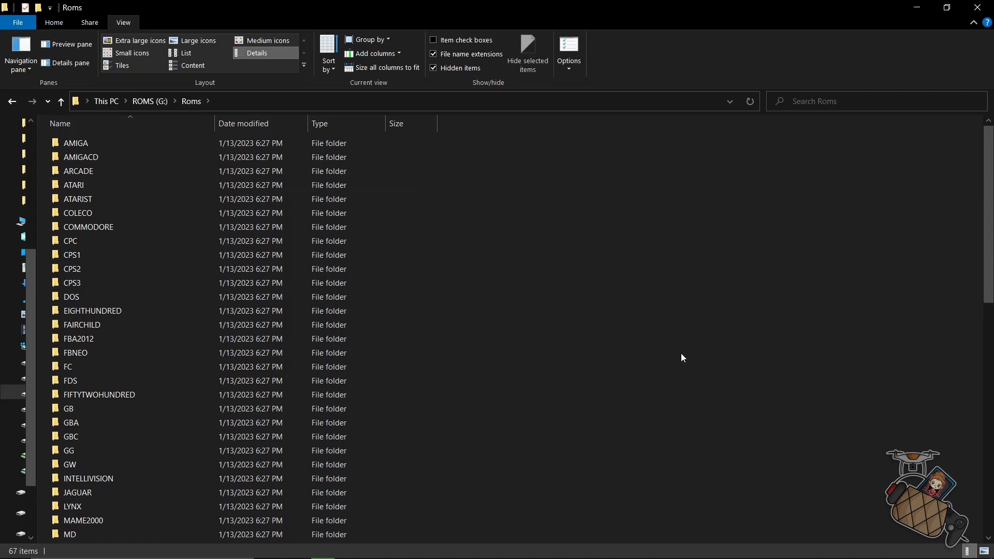
key(alt+tab)
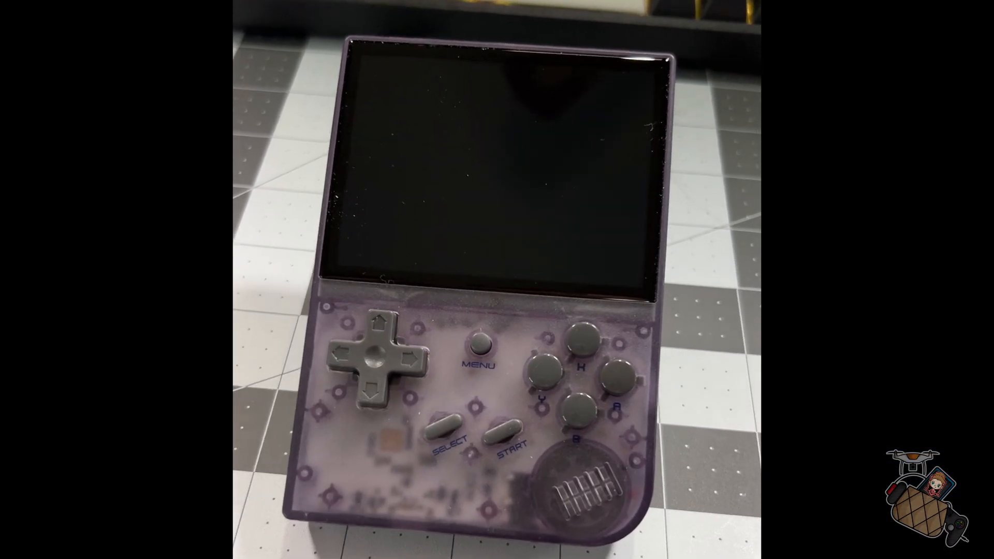
click(480, 345)
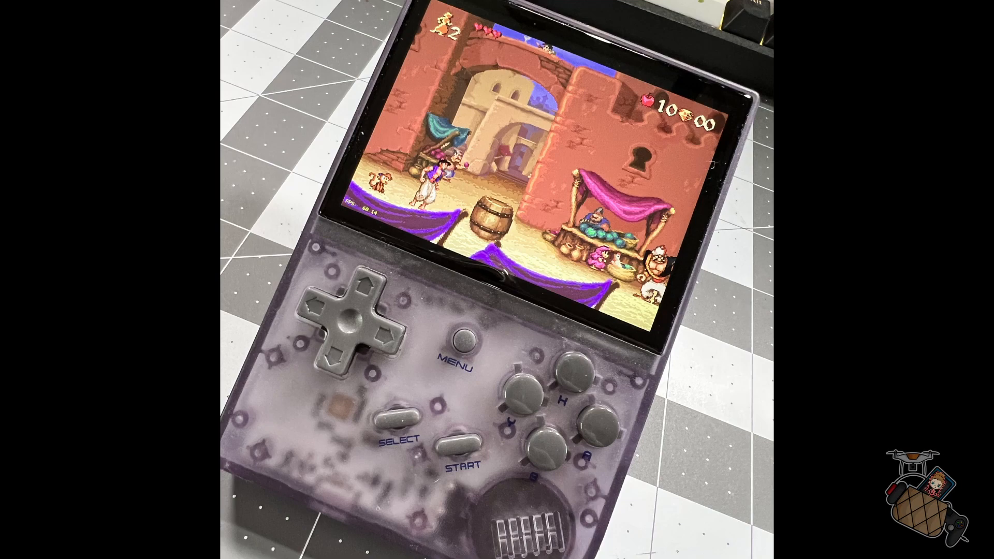
click(463, 341)
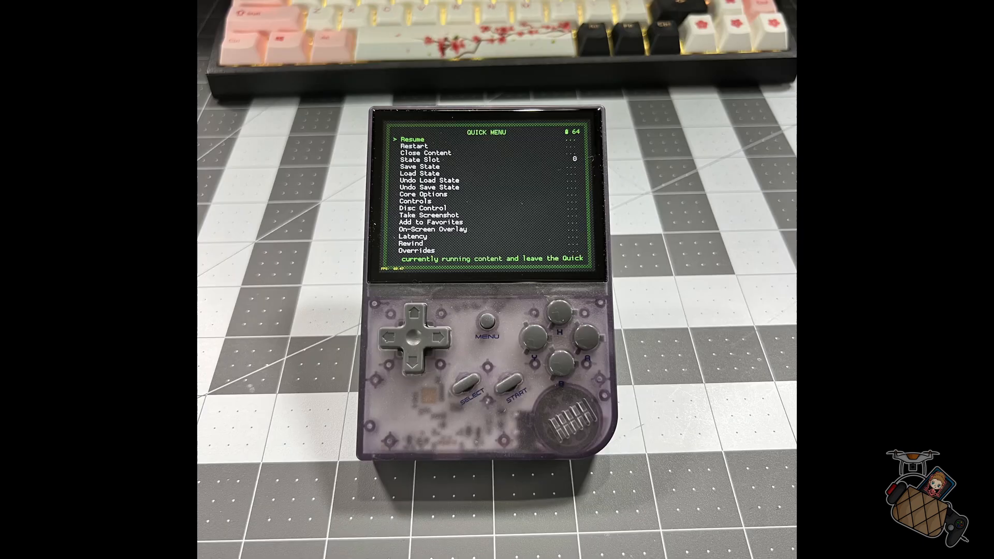